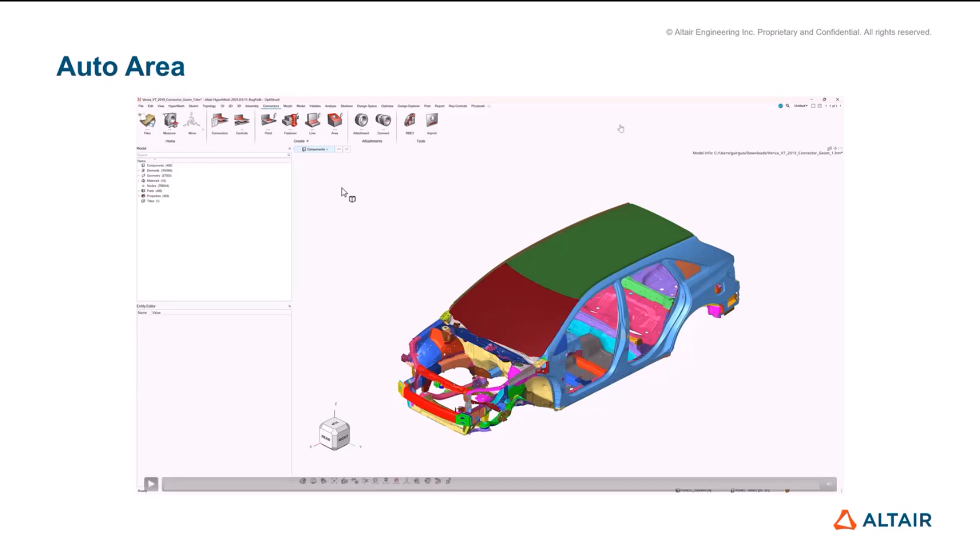
Create area connectors over all 400 parts (2641 connectors) and isolate only the connectors.
left_click(825, 99)
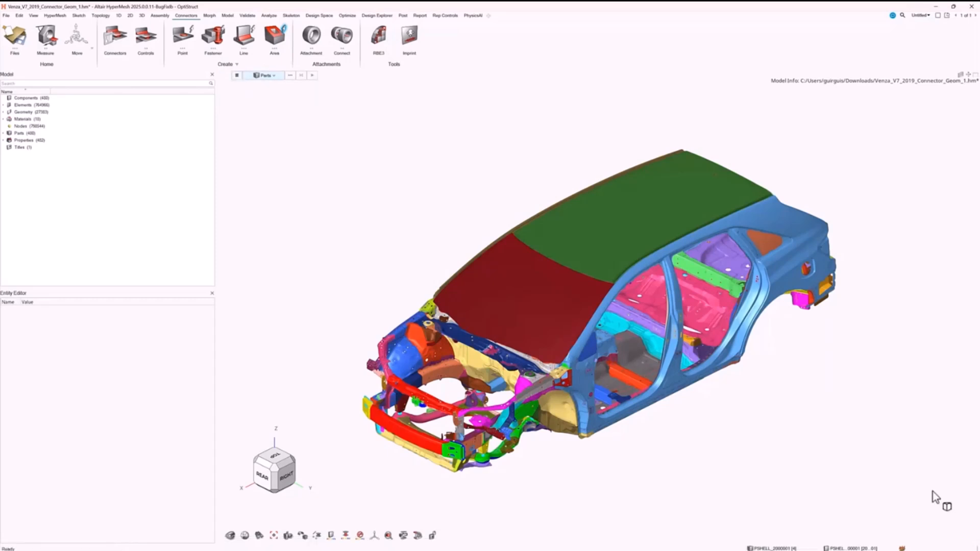
left_click(313, 75)
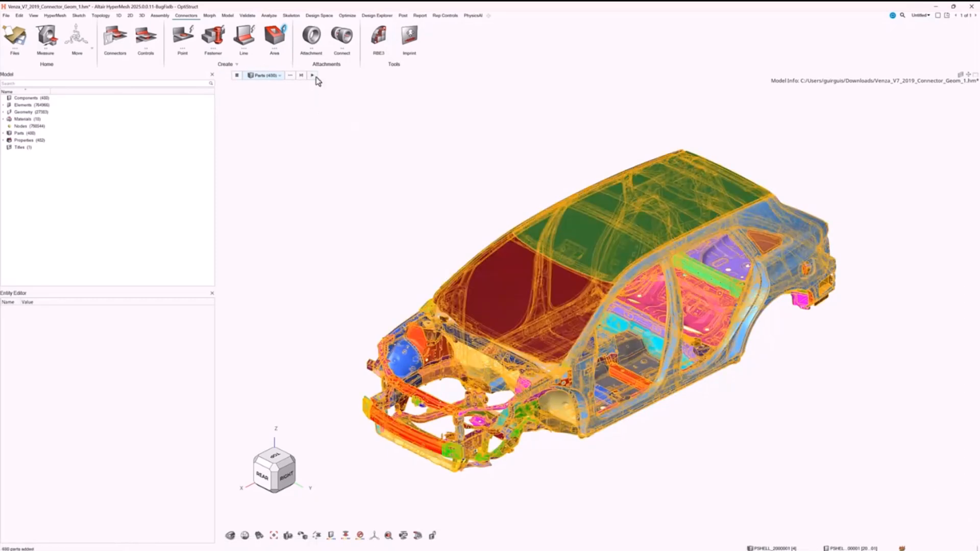
left_click(312, 75)
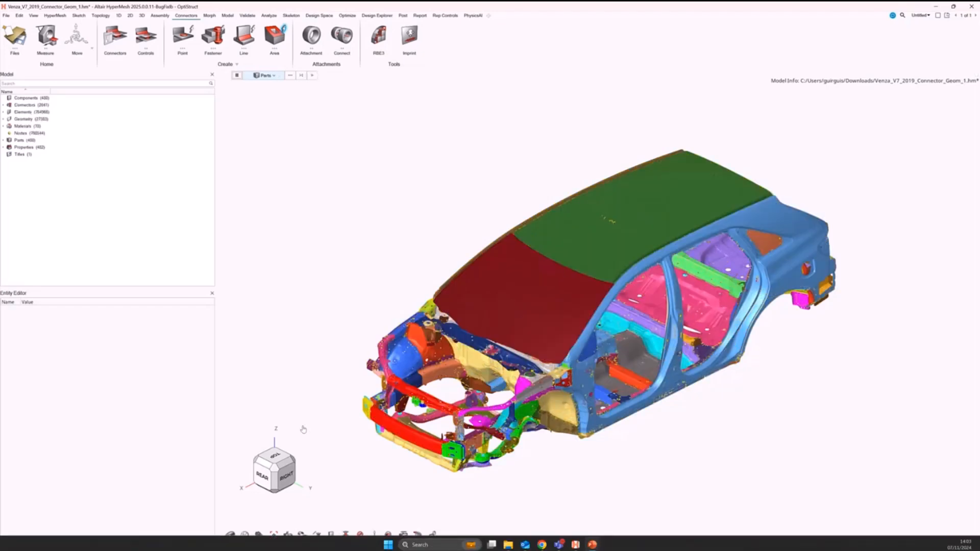
left_click(274, 74)
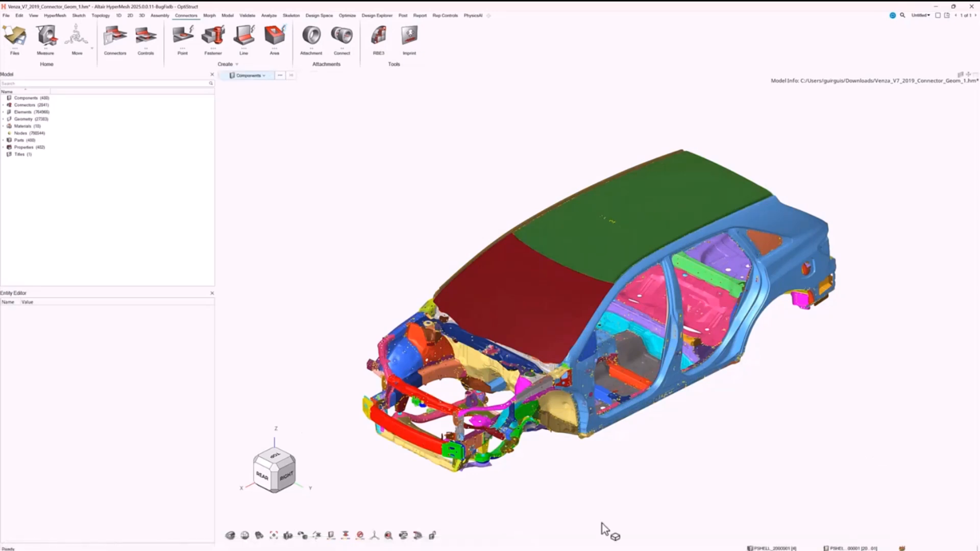
mouse_move(325, 161)
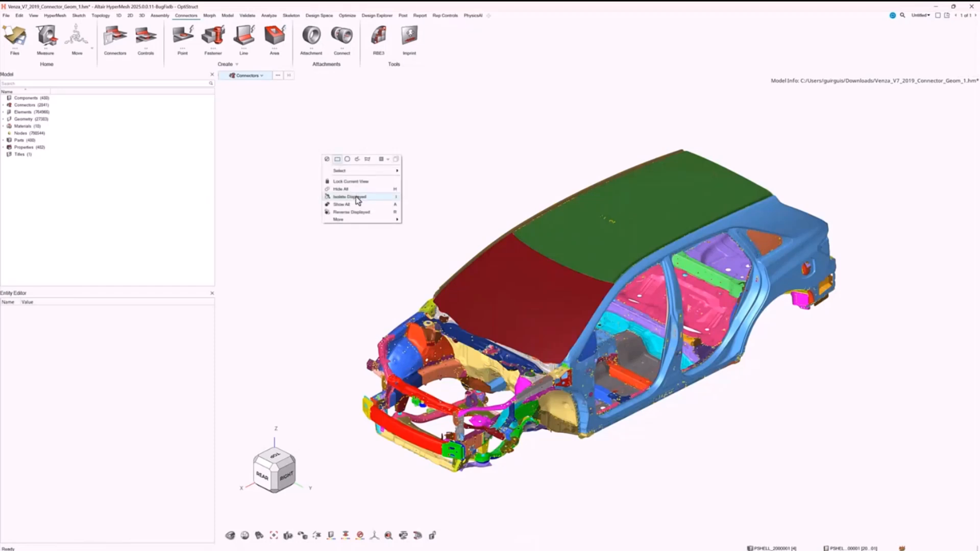
left_click(352, 196)
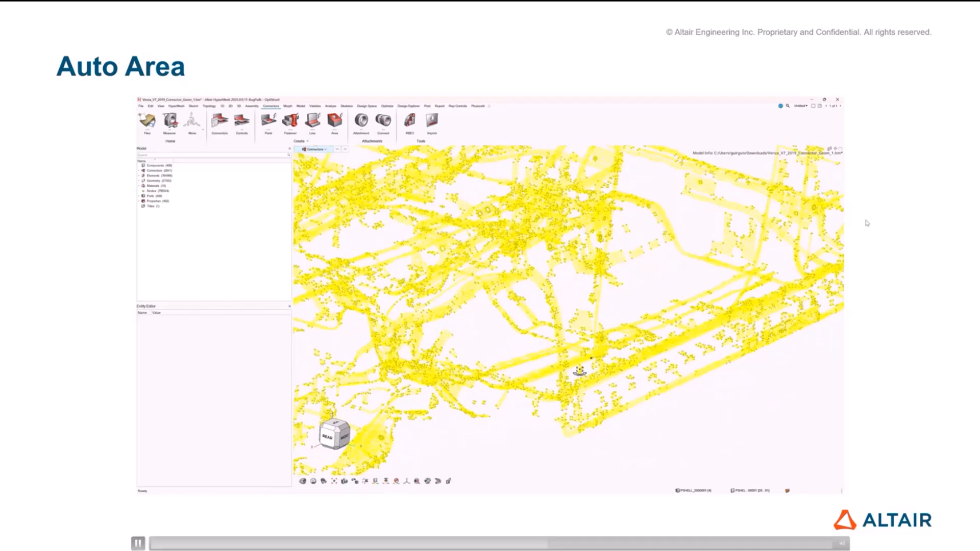
mouse_move(873, 244)
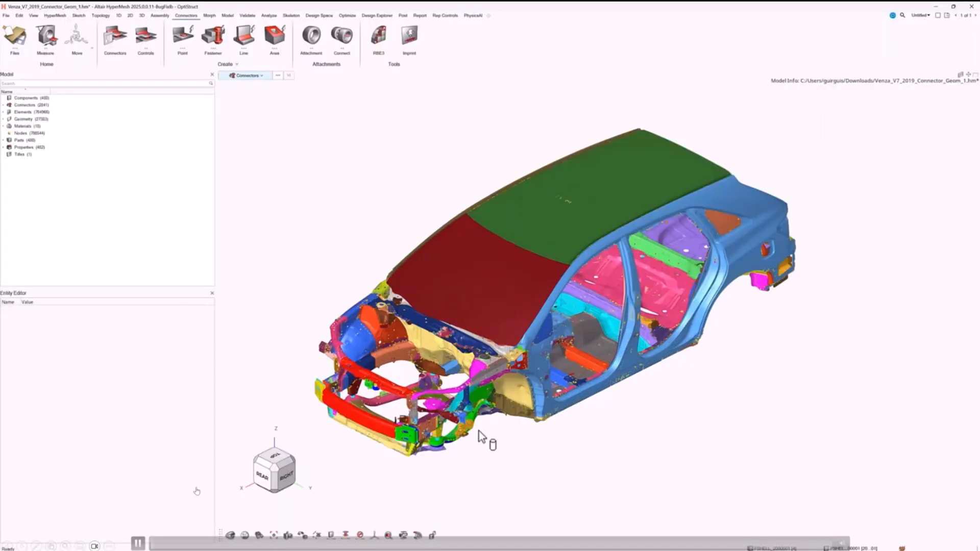
Set the area connector control's Type to Contact in the Connector Control Manager.
scroll("up", 3)
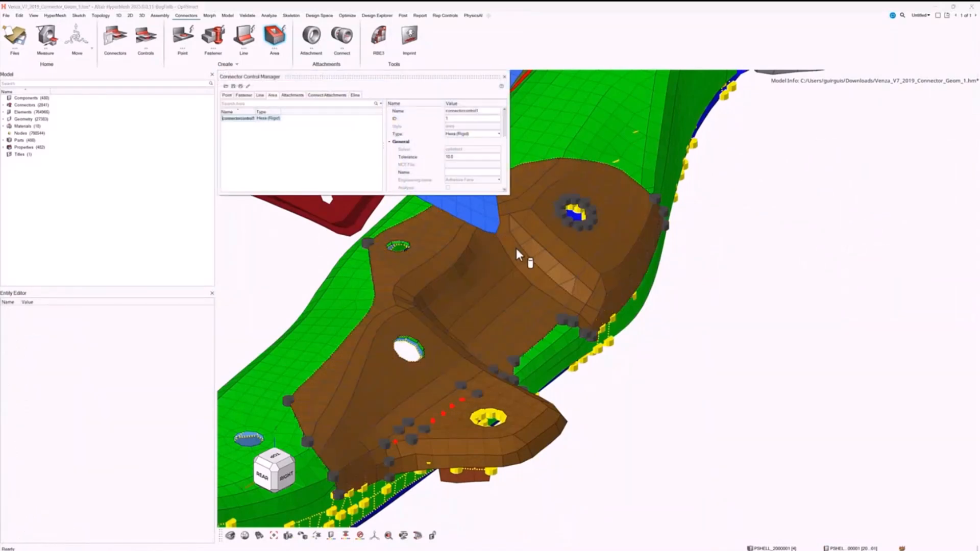
left_click(269, 118)
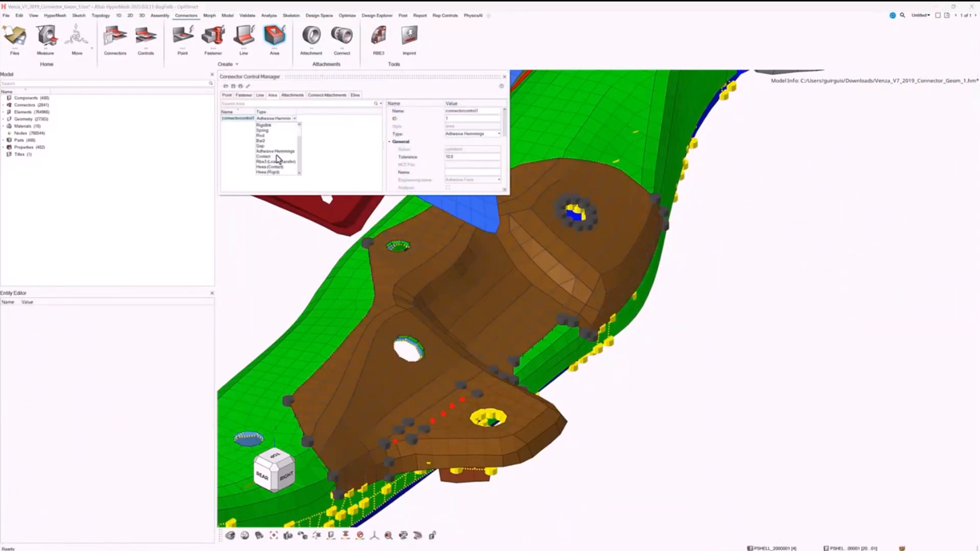
left_click(263, 156)
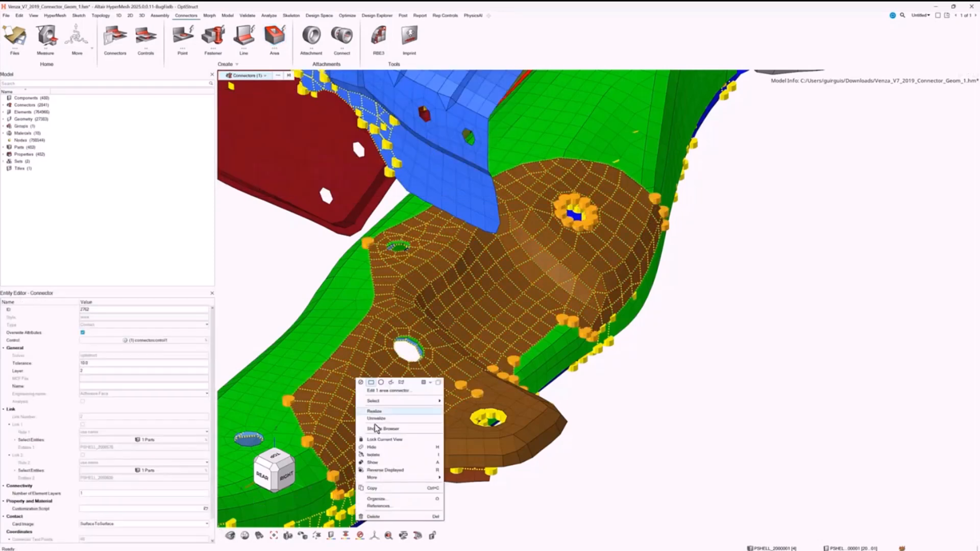
Isolate the area connector with its part and inspect the resulting contact Groups entry.
left_click(373, 454)
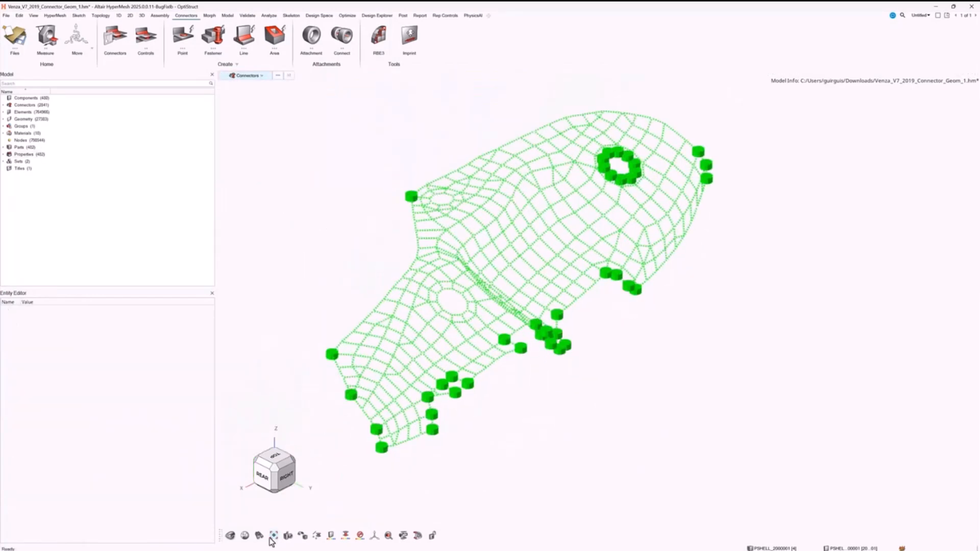
left_click(273, 536)
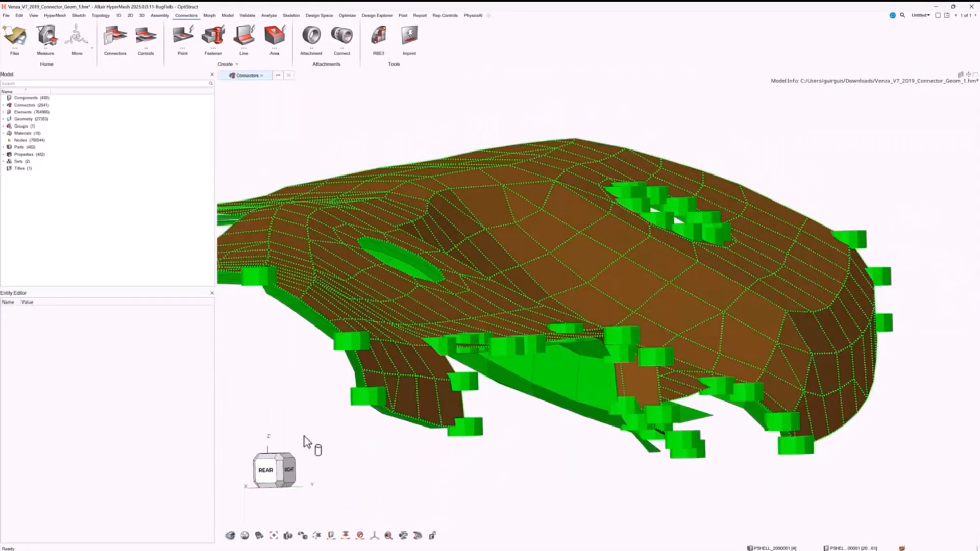
right_click(20, 162)
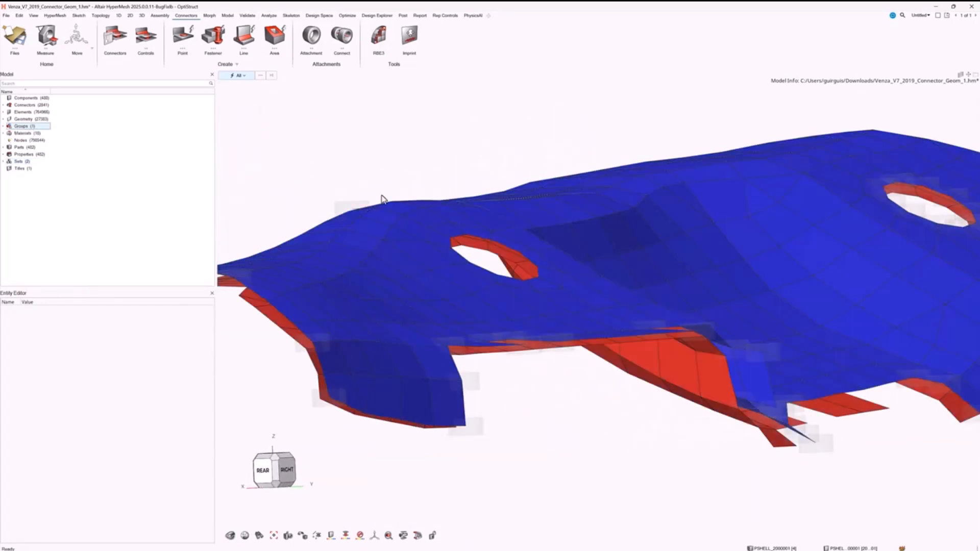
right_click(22, 125)
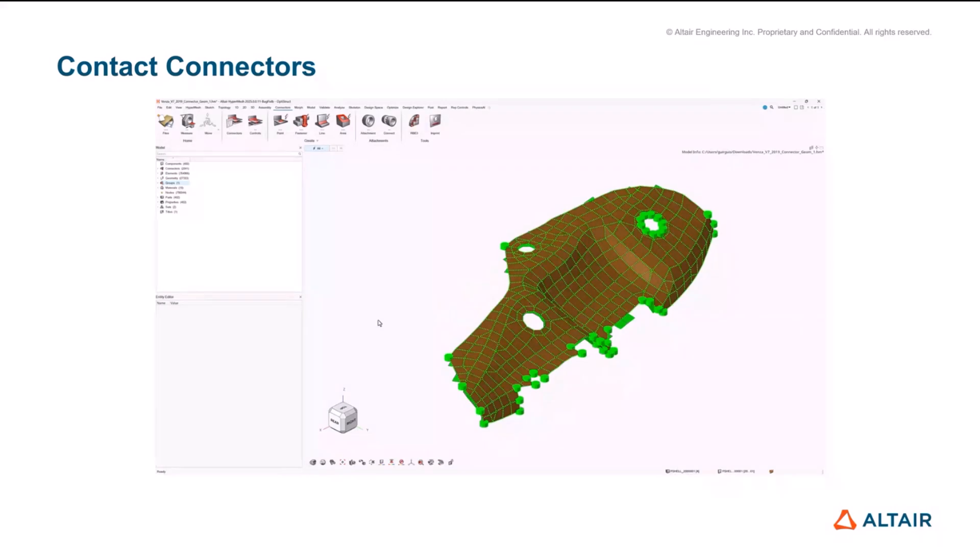
mouse_move(594, 88)
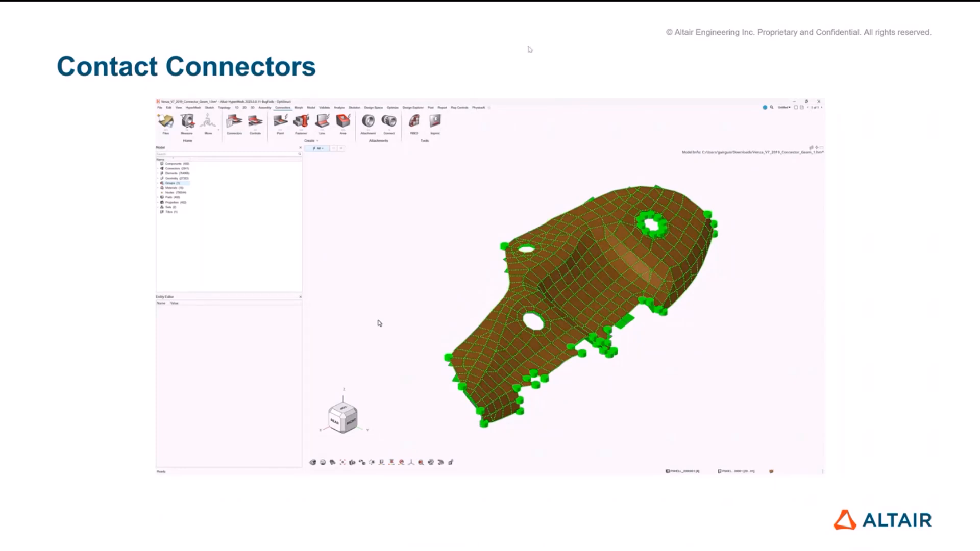
mouse_move(368, 79)
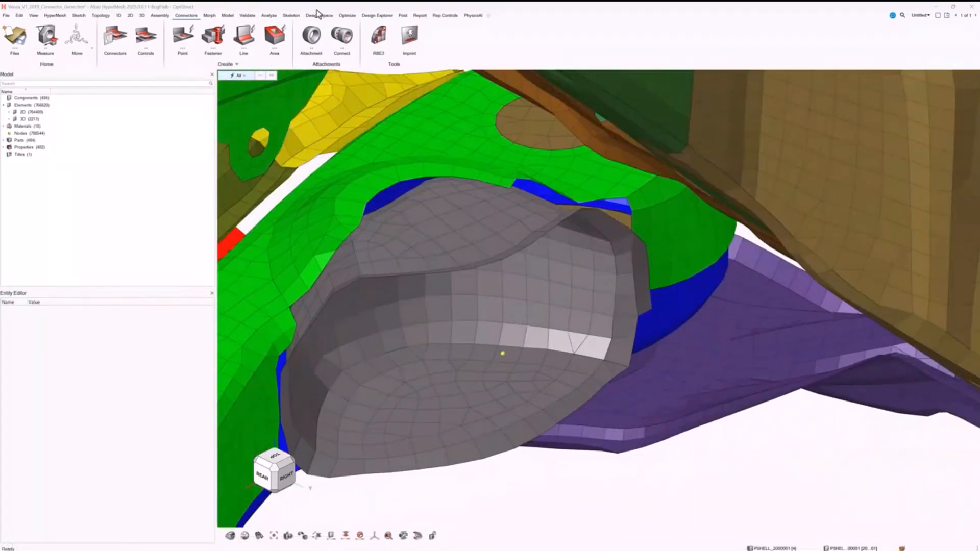
Create a rigid-spider attachment with Feature Capture Shape, Shape Sphere and a set radius.
left_click(310, 39)
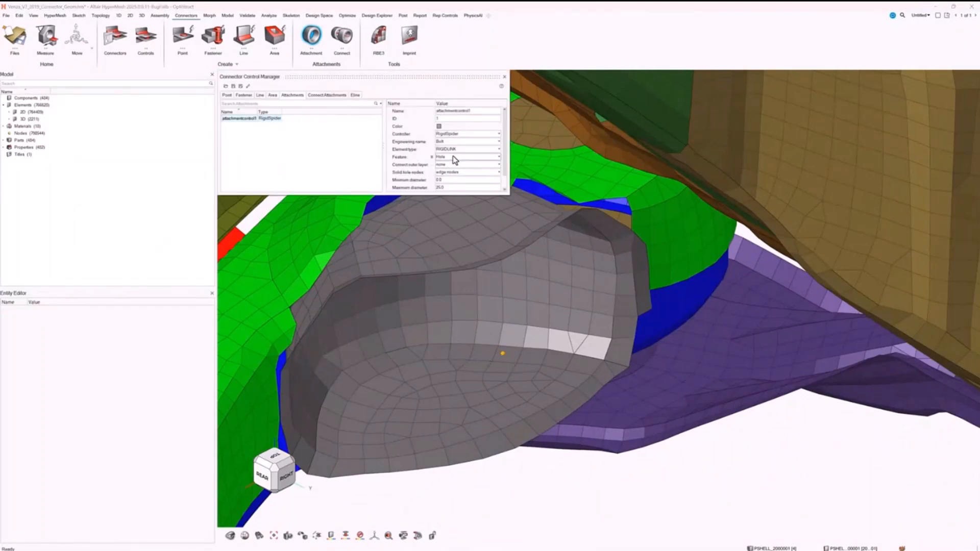
left_click(466, 158)
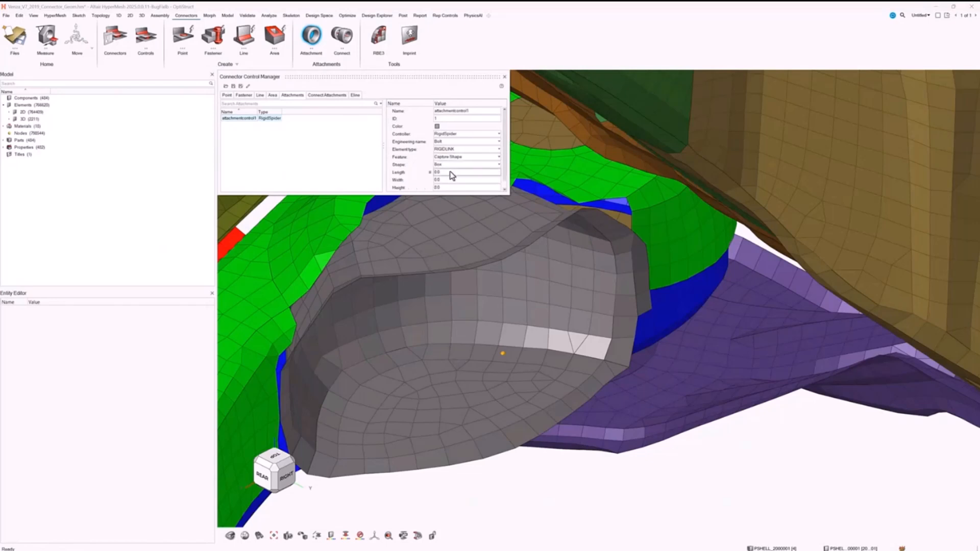
left_click(466, 164)
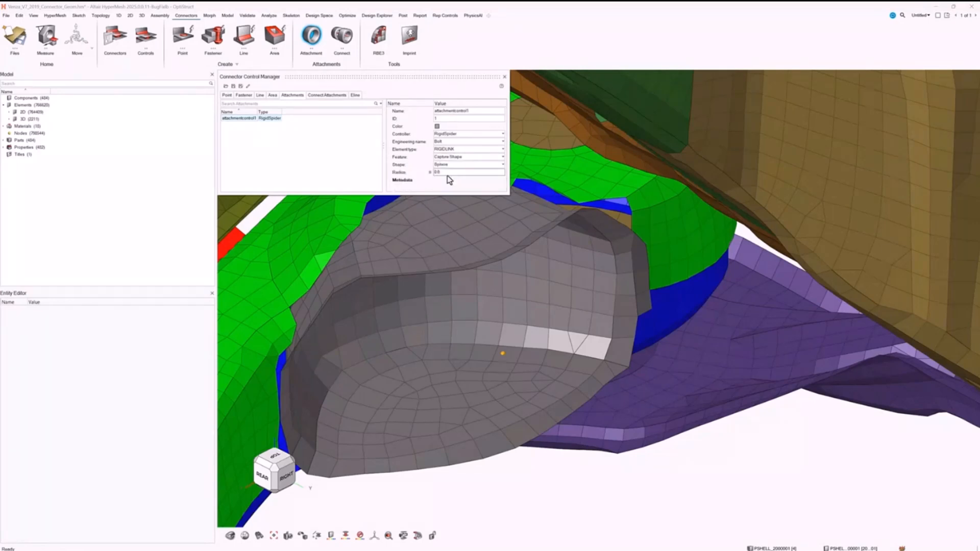
left_click(468, 173)
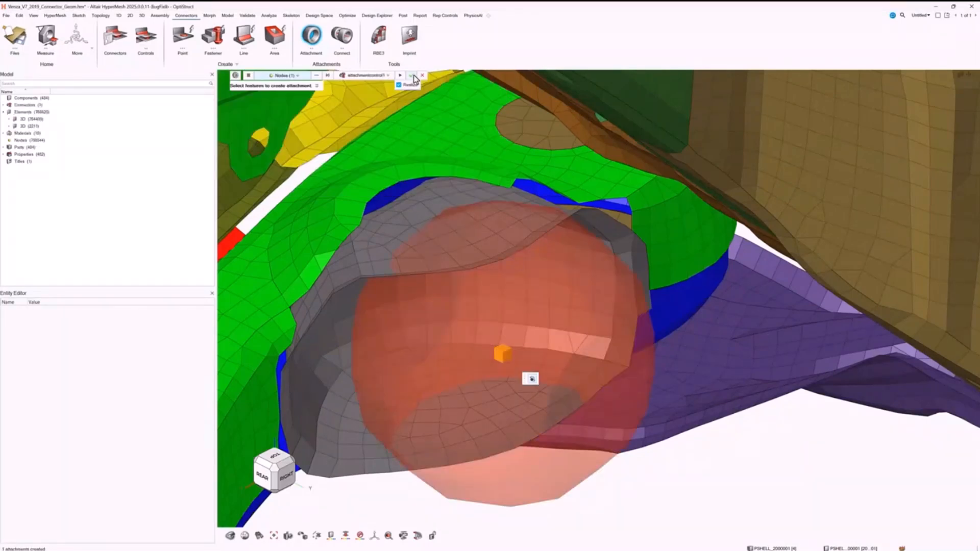
left_click(400, 74)
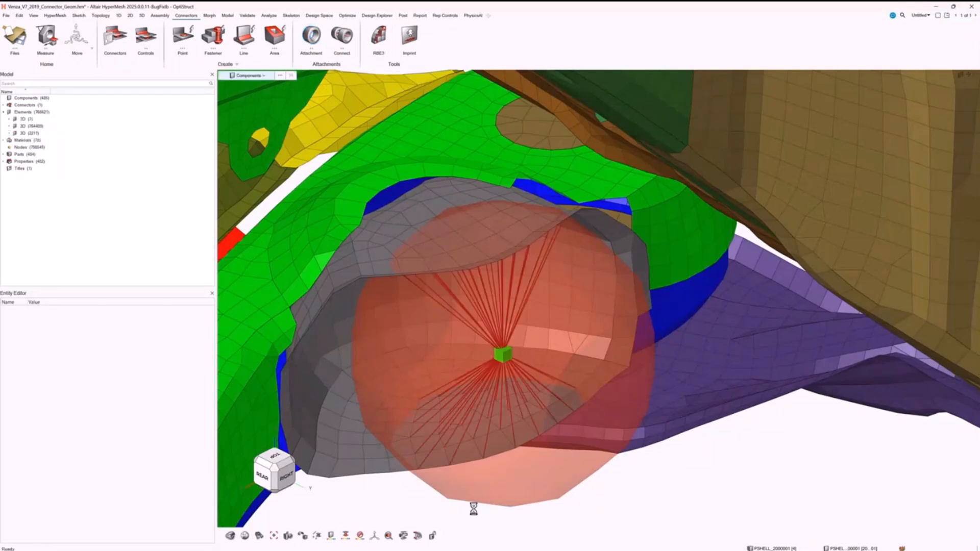
In Preferences > Connectors, turn off Show Attachment Capture Shape and apply.
left_click(6, 15)
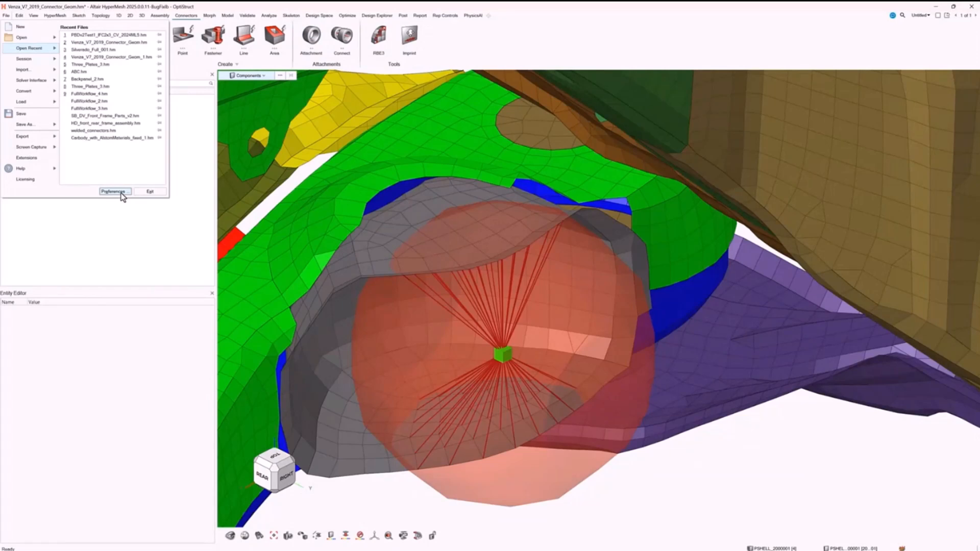
left_click(114, 192)
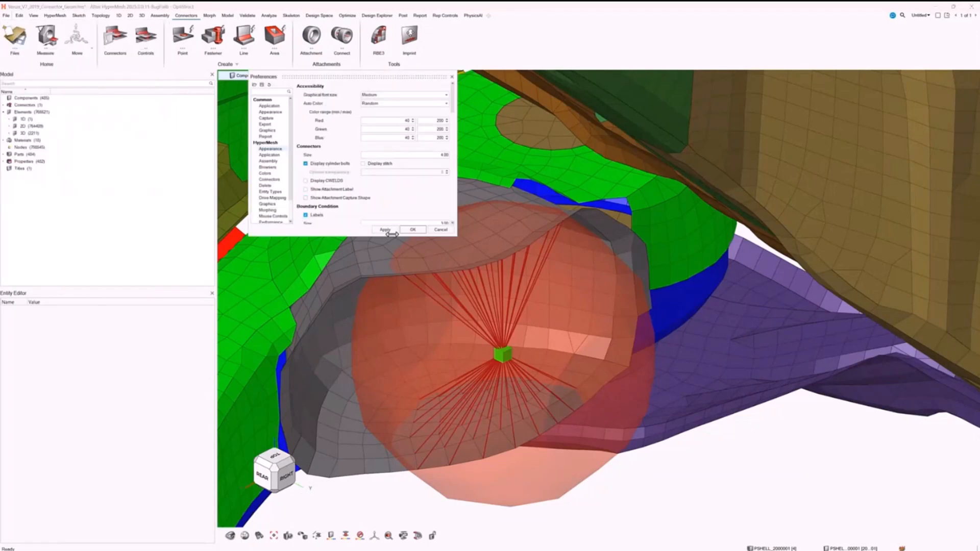
left_click(412, 230)
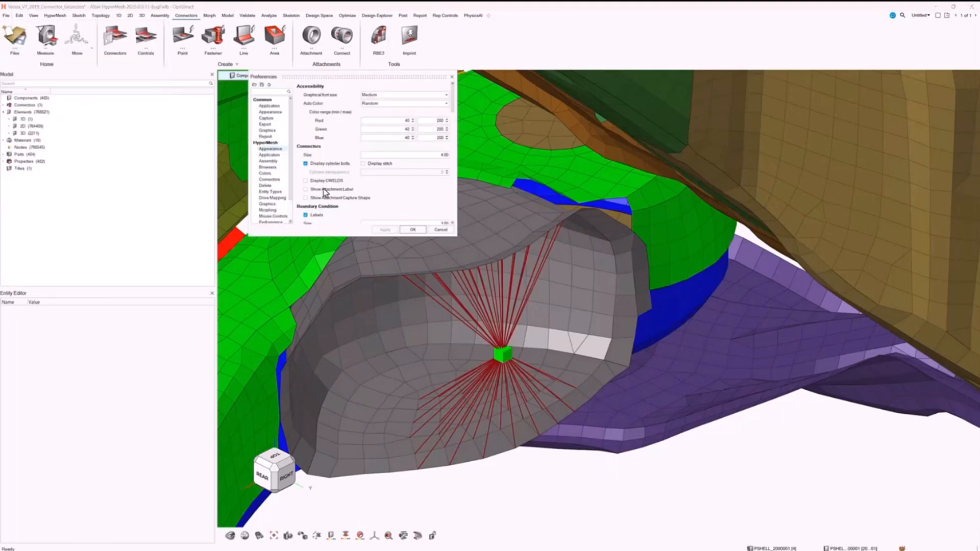
left_click(414, 229)
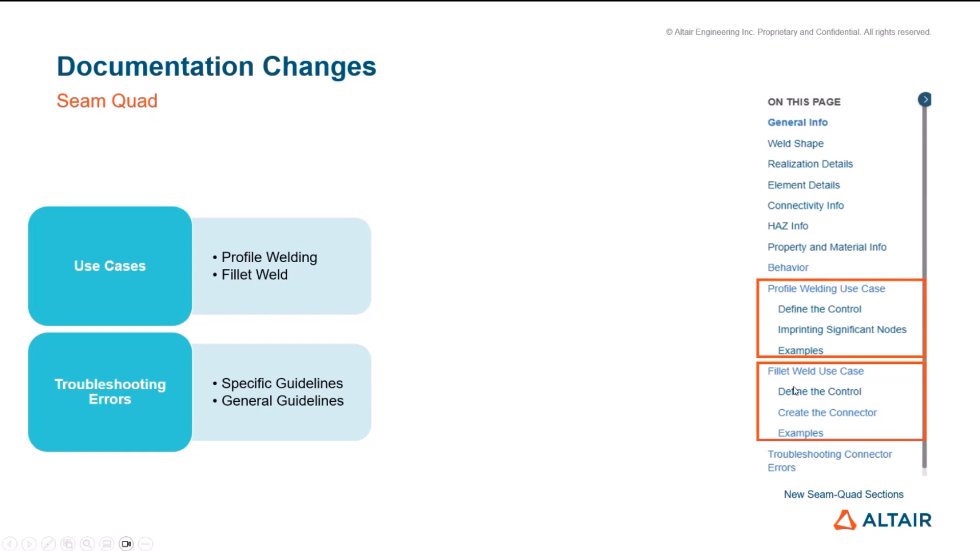
left_click(830, 461)
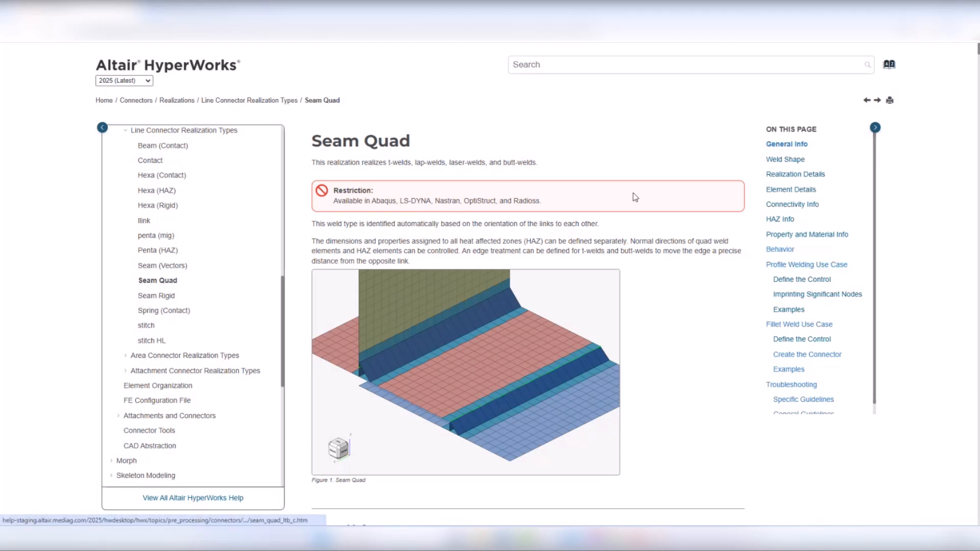
mouse_move(824, 239)
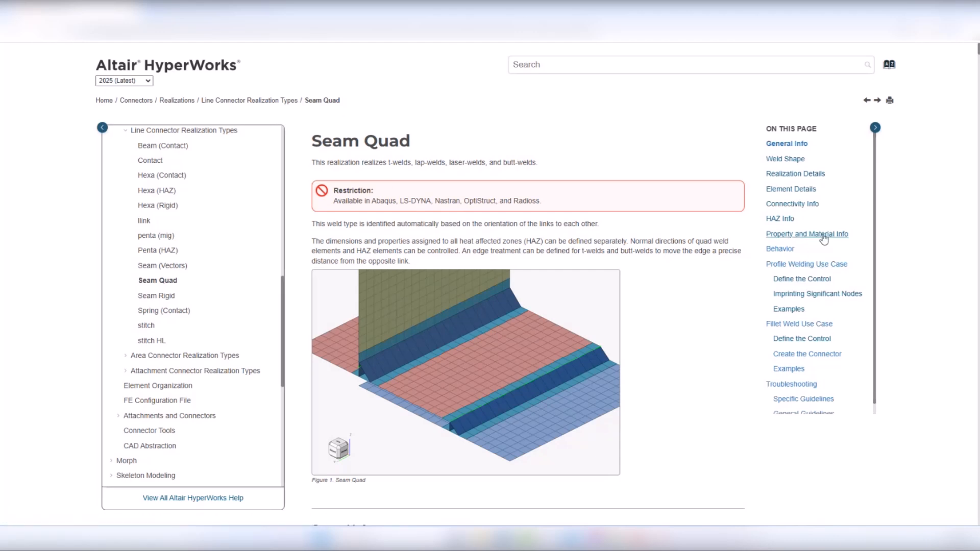
Read through the Seam Quad help page's Profile Welding use case section.
scroll("down", 3)
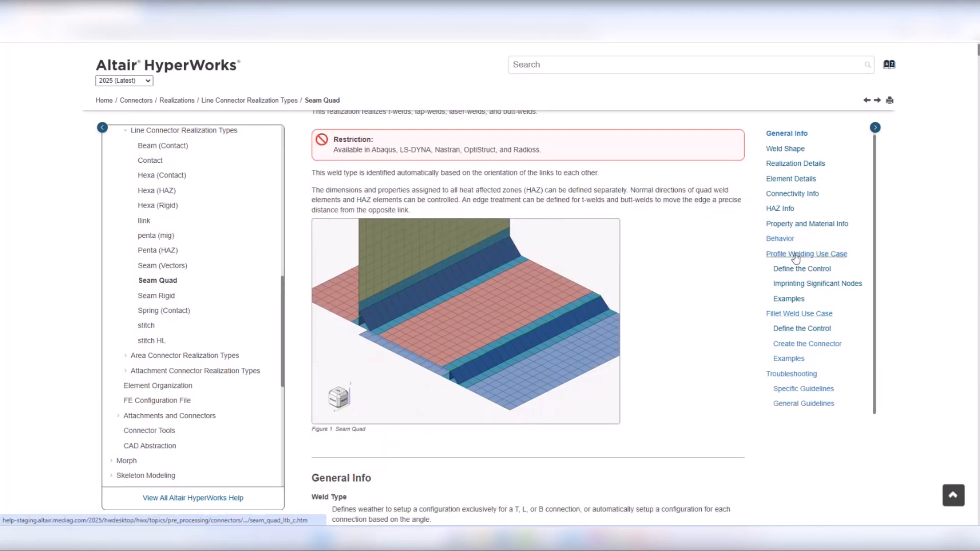
left_click(806, 255)
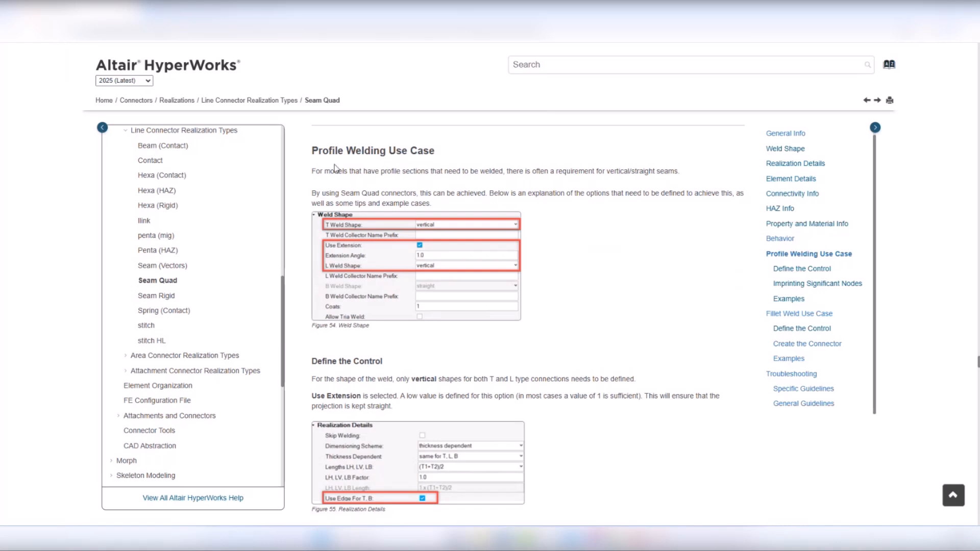
scroll("down", 3)
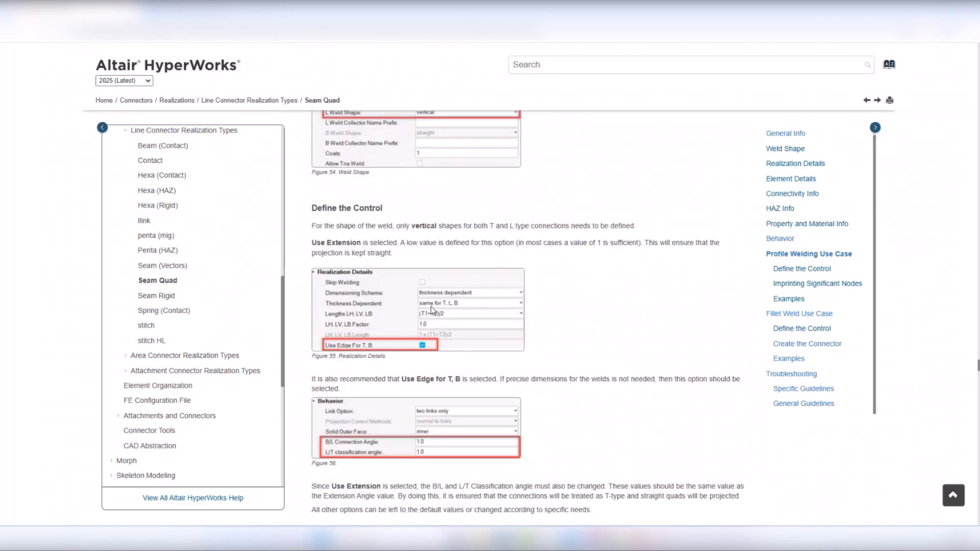
scroll("up", 3)
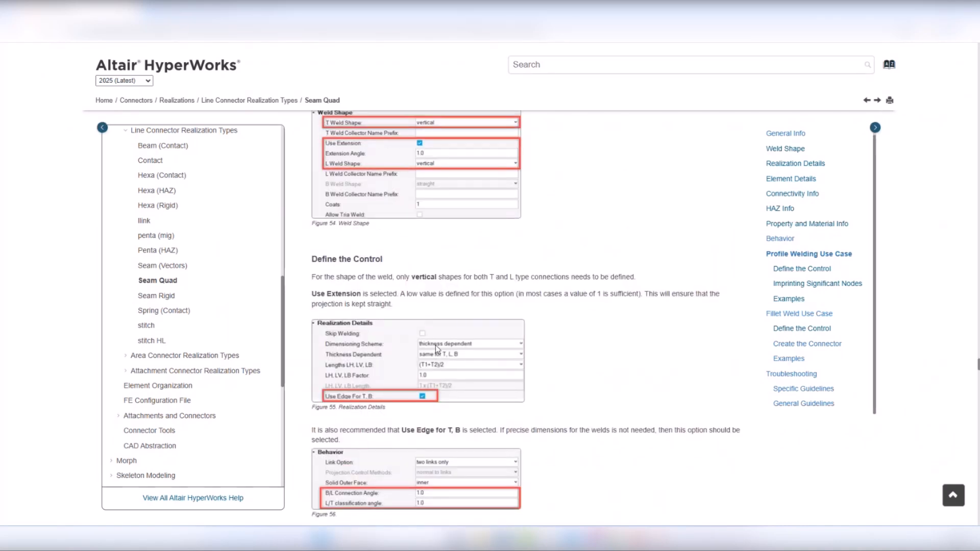
mouse_move(461, 364)
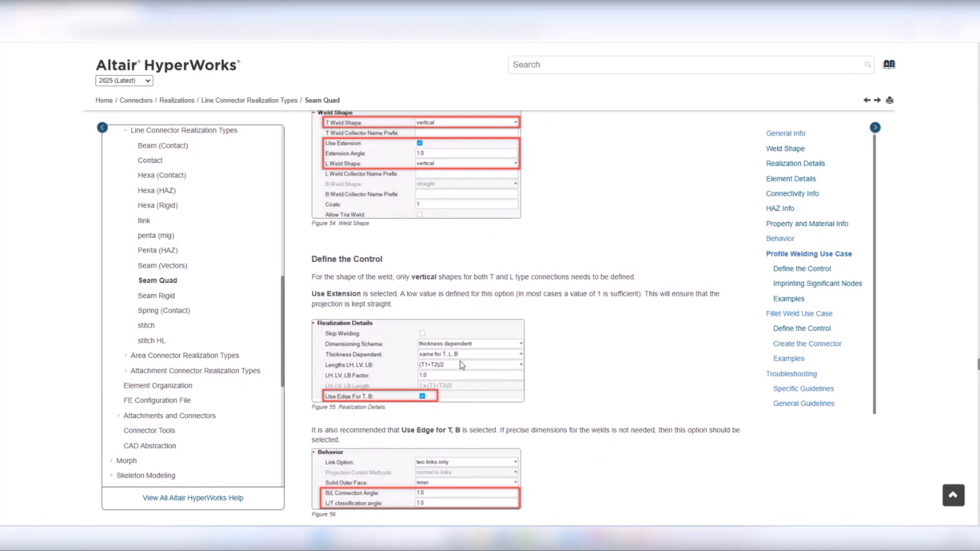
scroll("down", 3)
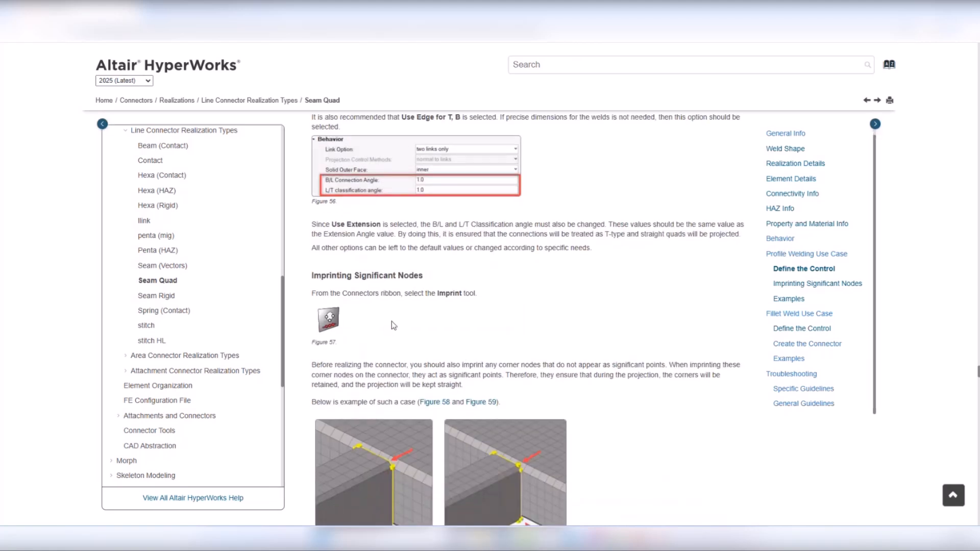
scroll("down", 3)
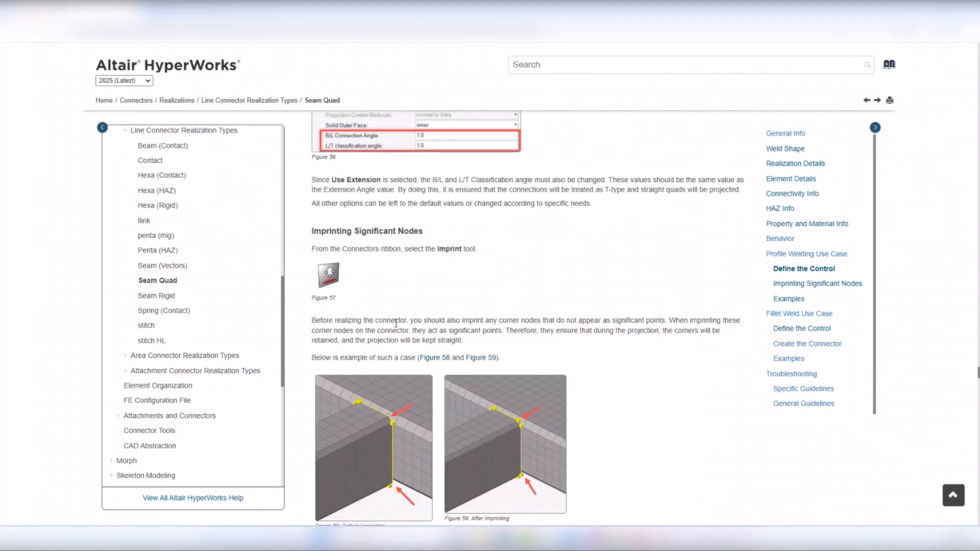
scroll("down", 3)
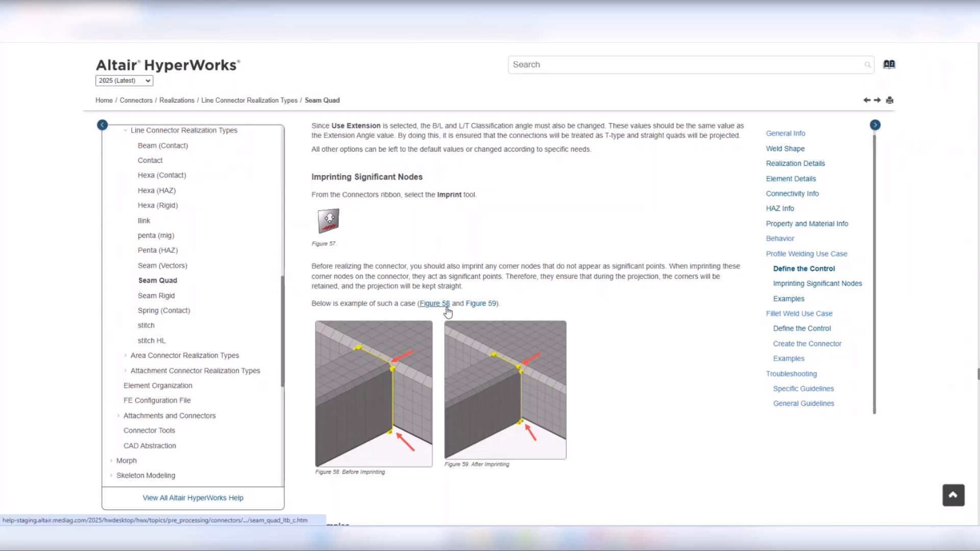
scroll("down", 3)
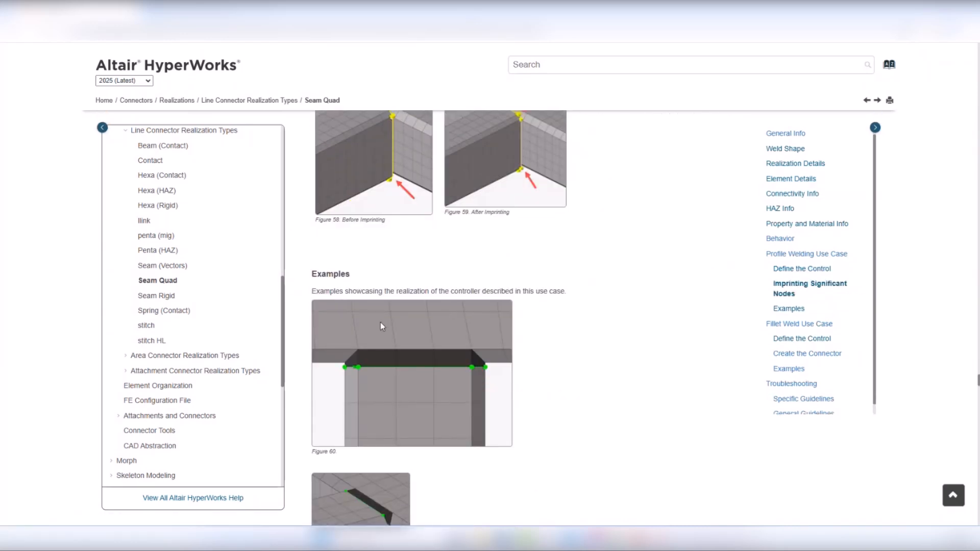
scroll("down", 3)
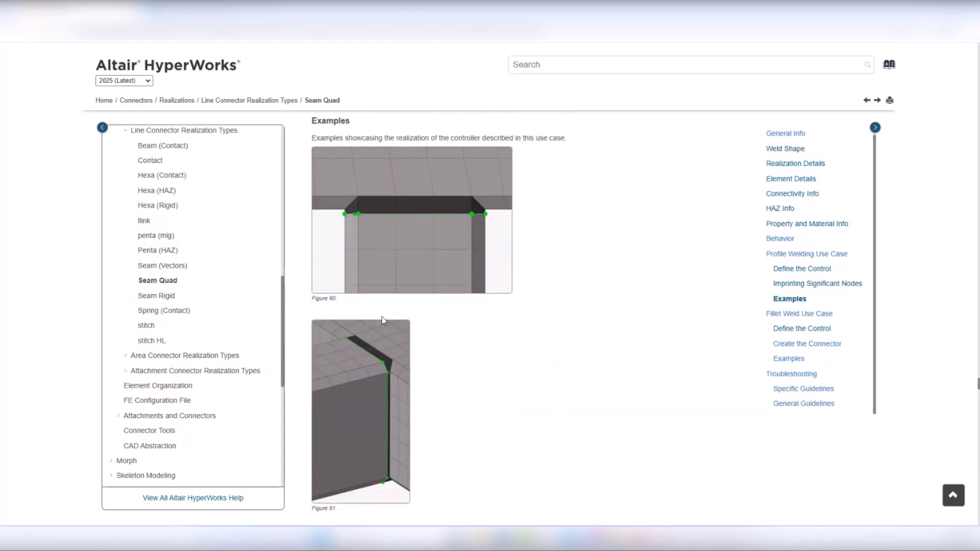
scroll("down", 3)
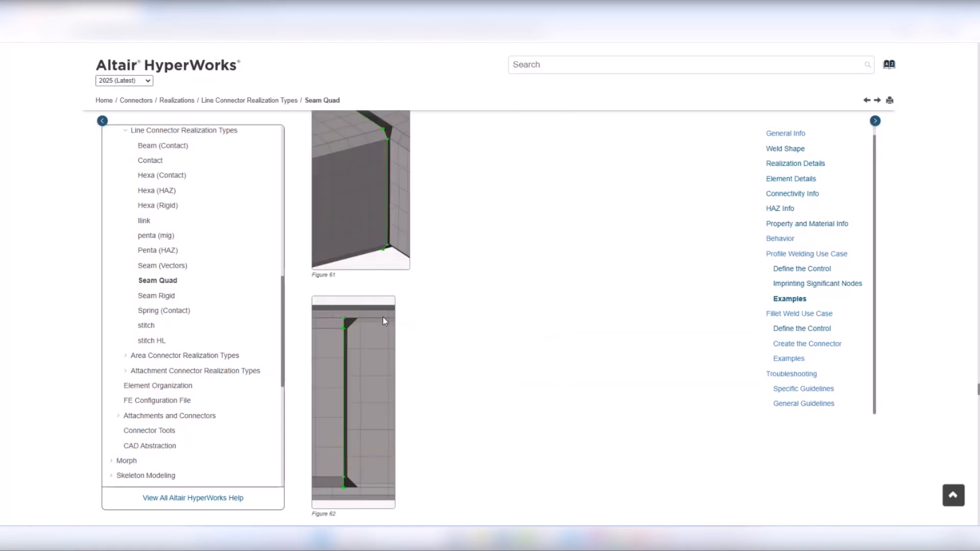
scroll("down", 3)
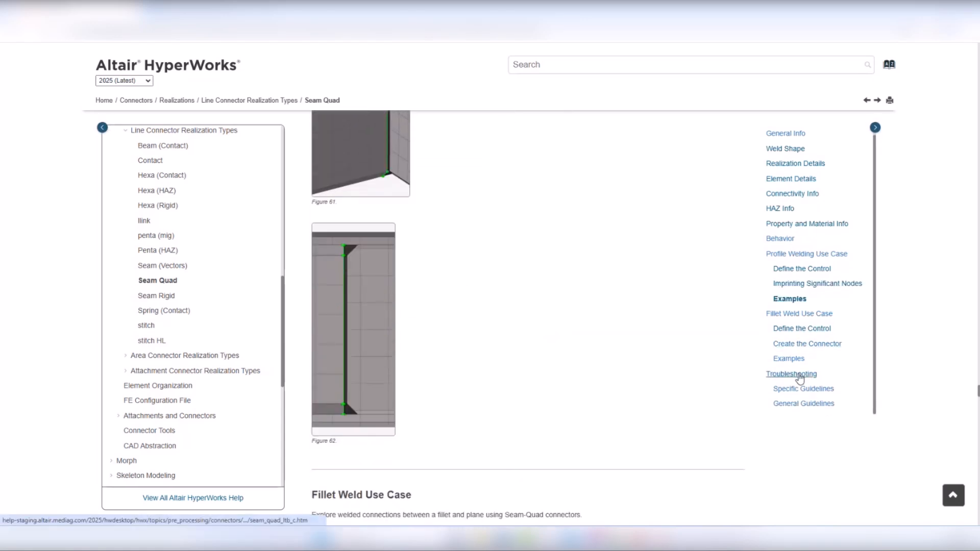
Review the Troubleshooting section's specific and general guidelines with error messages and workarounds.
left_click(791, 374)
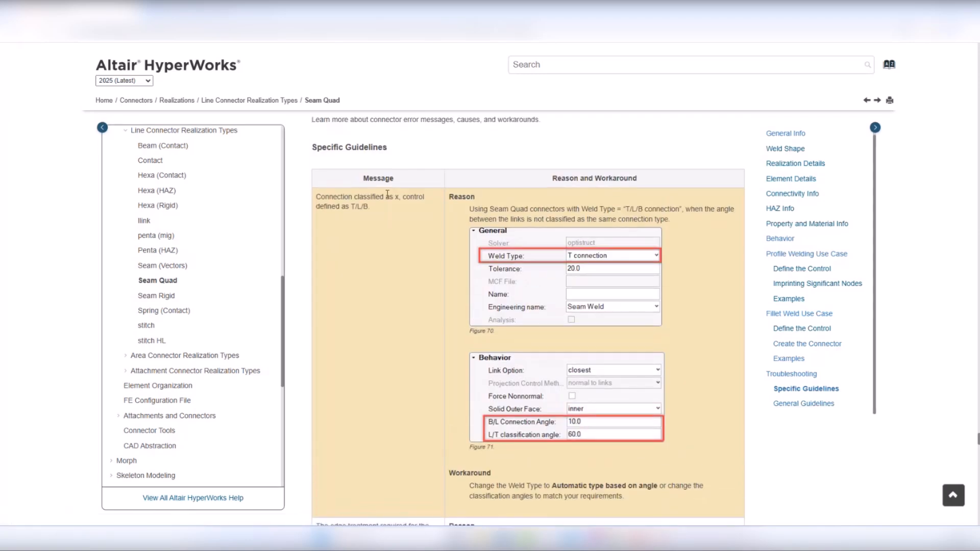
mouse_move(383, 212)
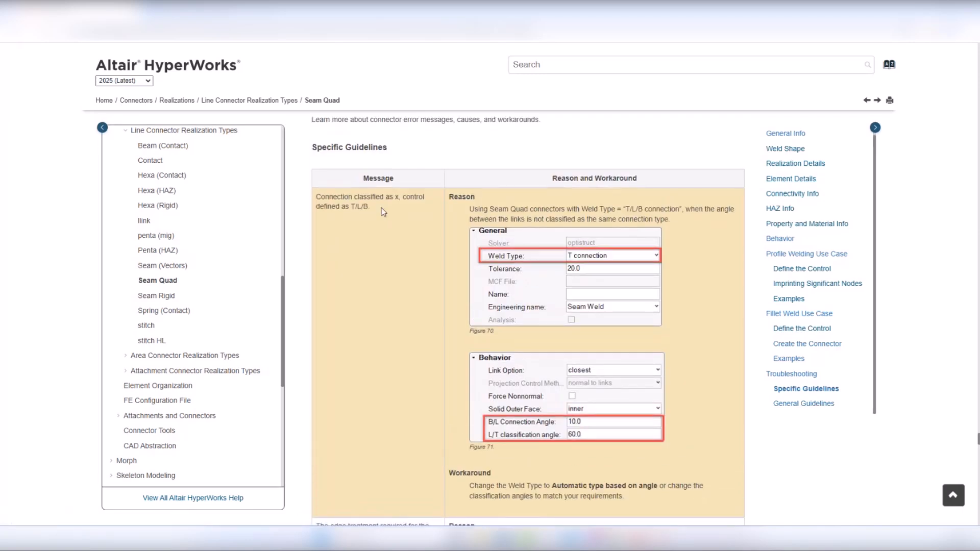
mouse_move(458, 228)
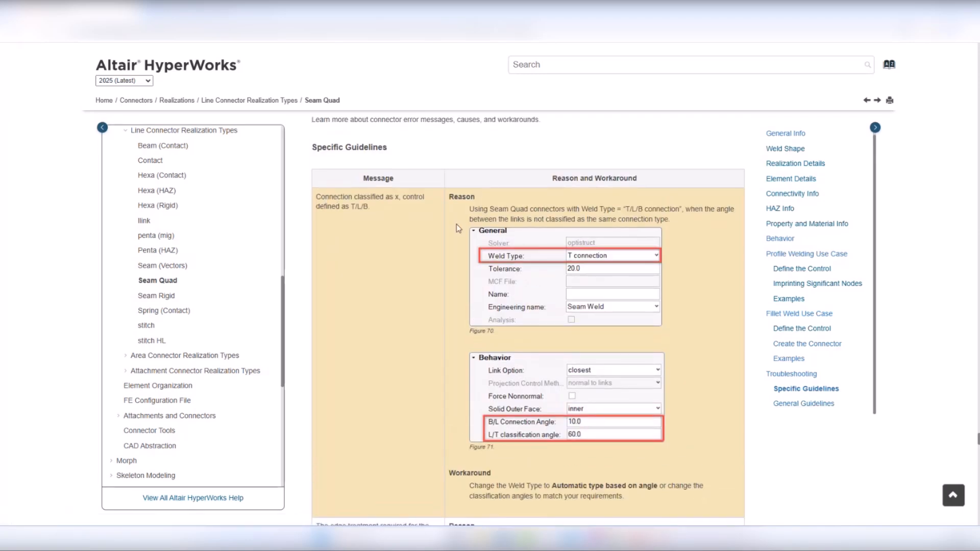
scroll("down", 3)
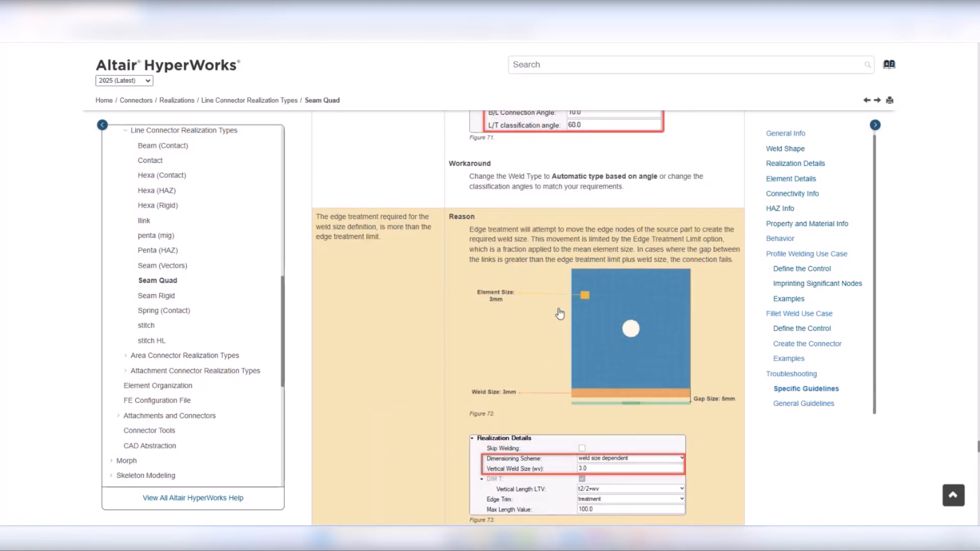
scroll("down", 3)
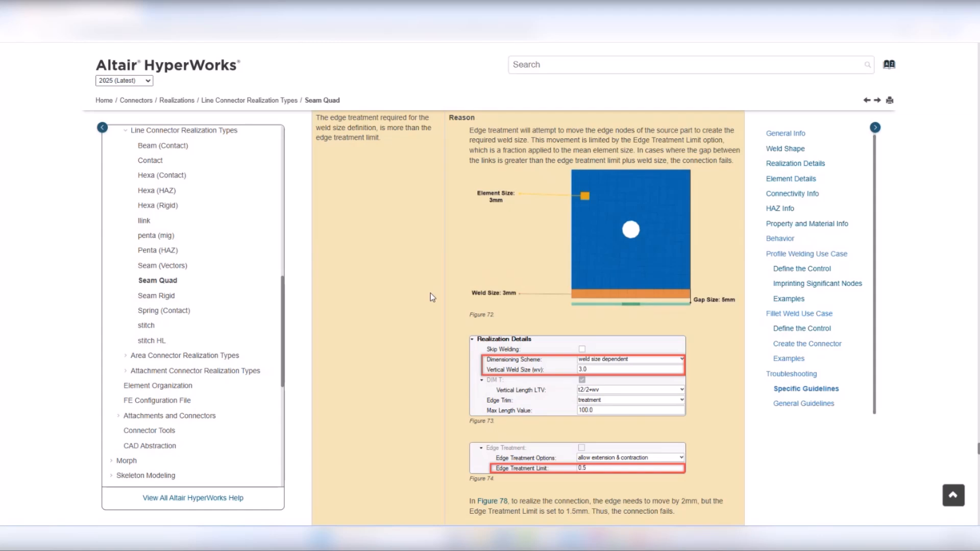
scroll("down", 3)
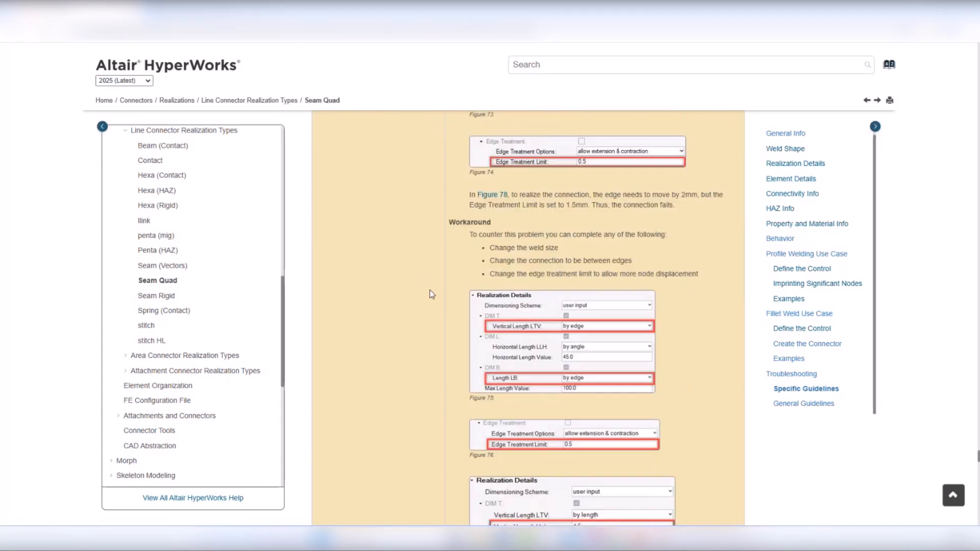
scroll("down", 3)
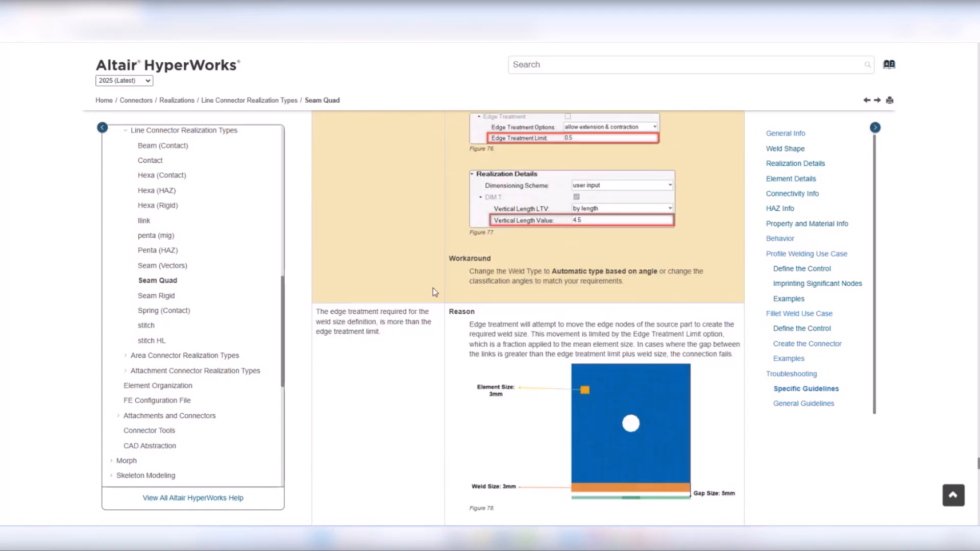
mouse_move(803, 403)
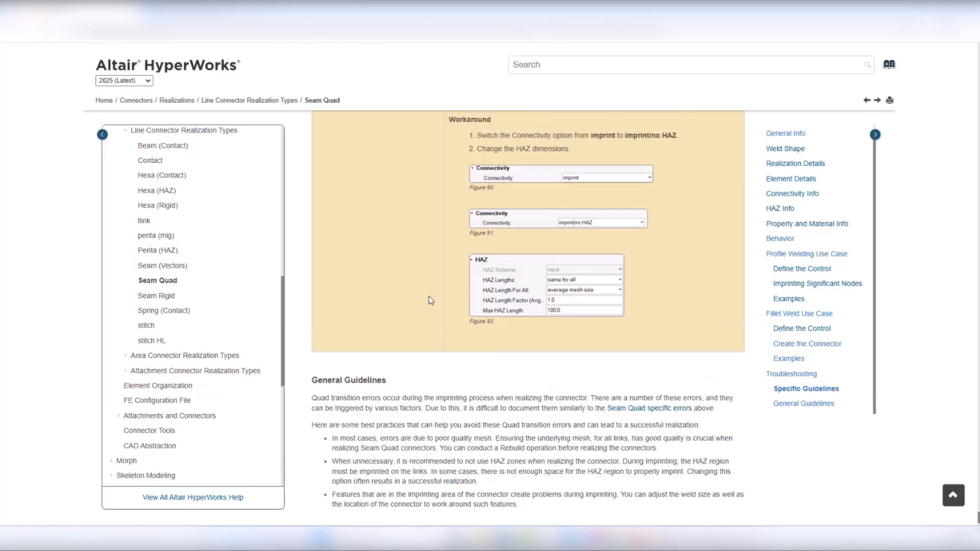
scroll("up", 3)
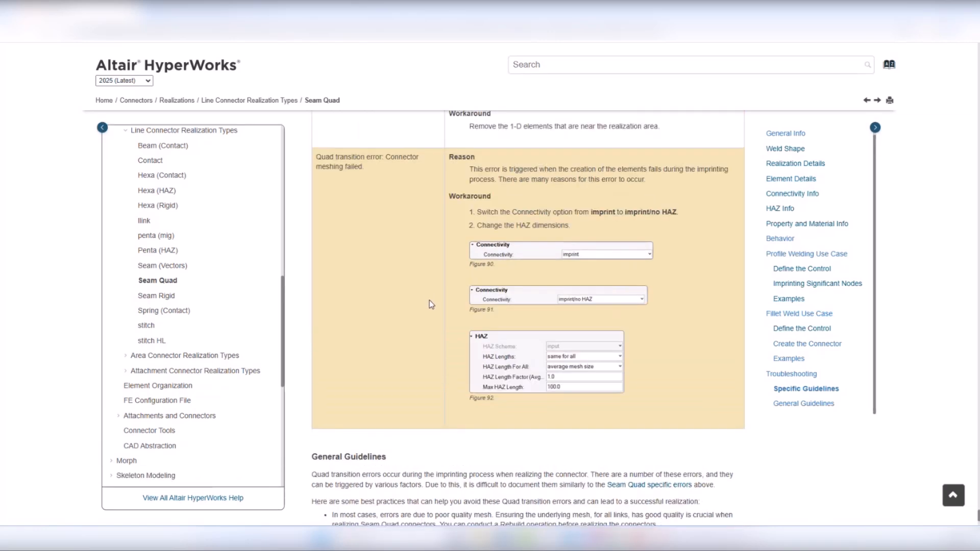
mouse_move(427, 304)
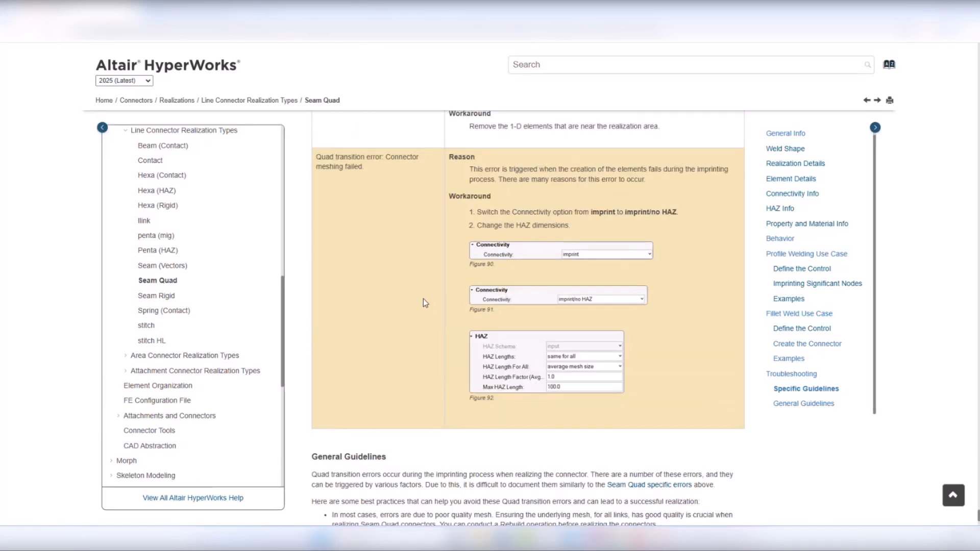
mouse_move(634, 268)
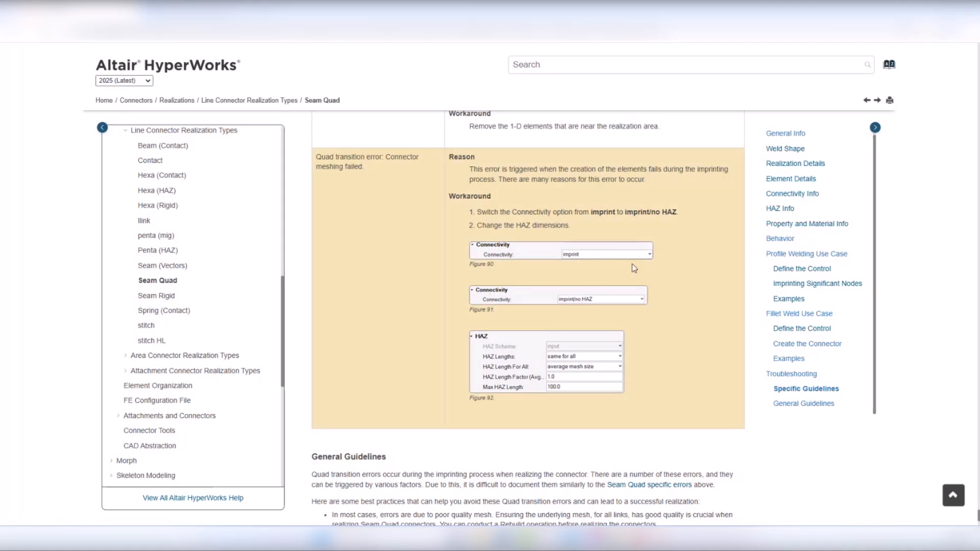
scroll("up", 3)
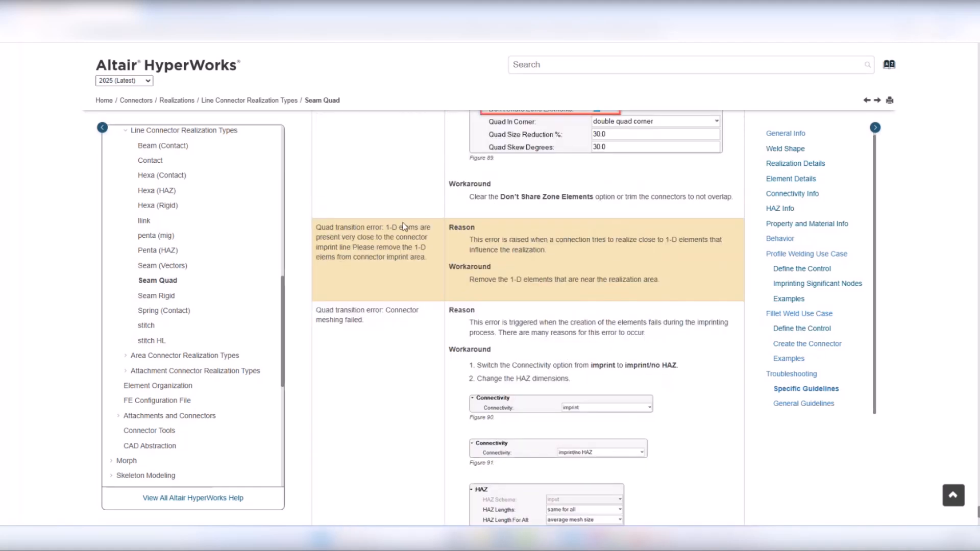
scroll("up", 3)
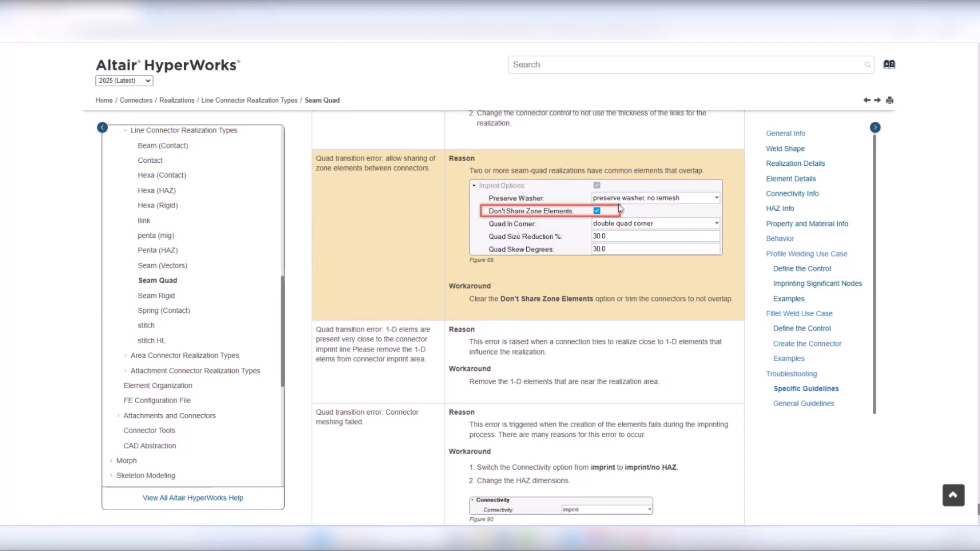
mouse_move(851, 170)
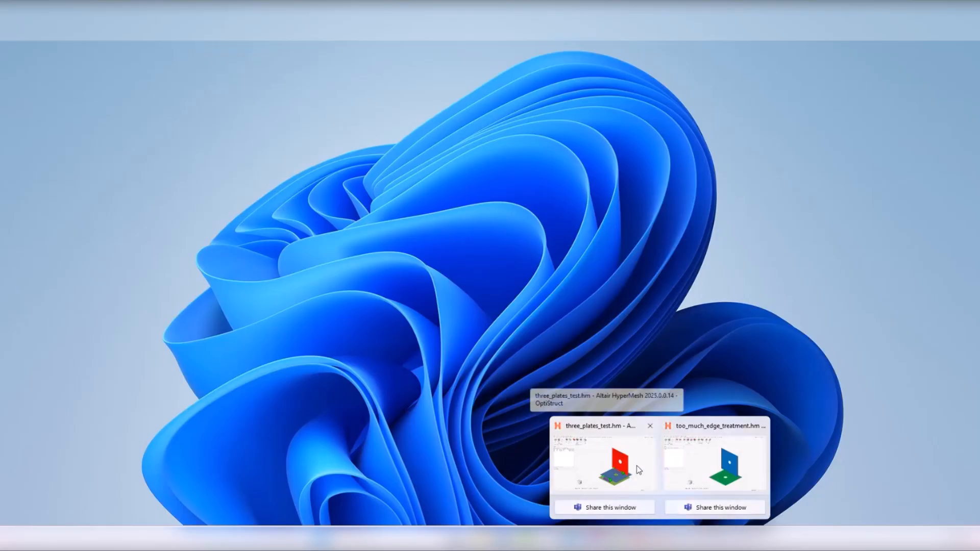
Set connector 1 to T connection and read its error: classified as L, control defined as T.
left_click(604, 463)
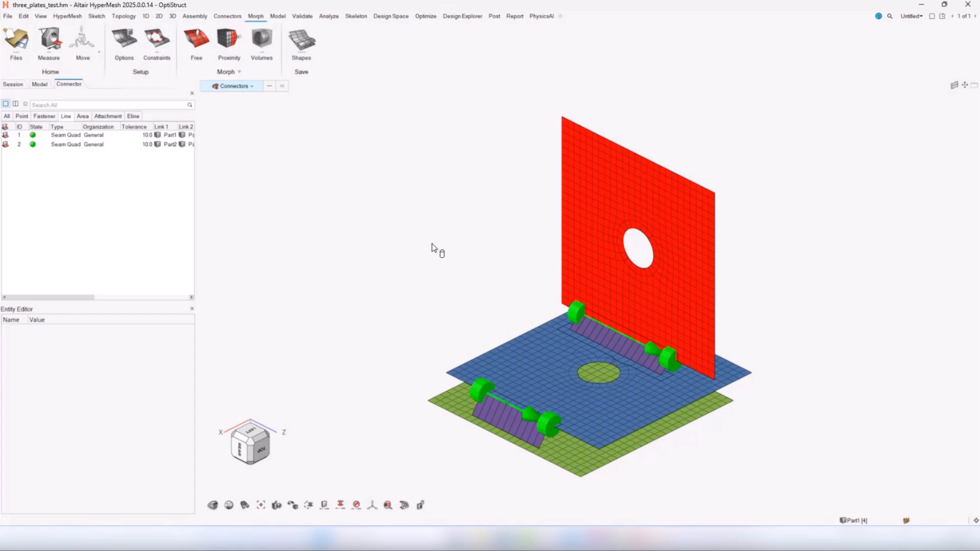
mouse_move(478, 258)
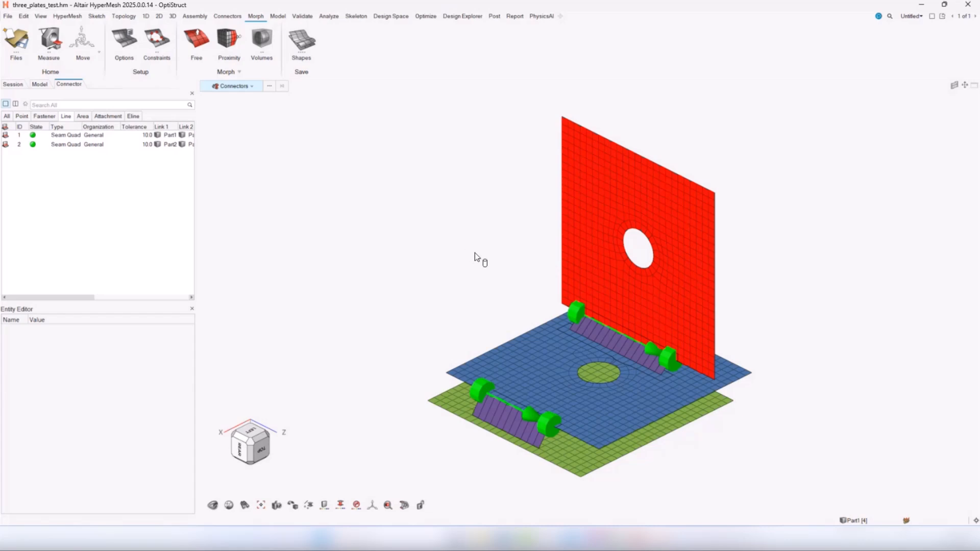
mouse_move(460, 324)
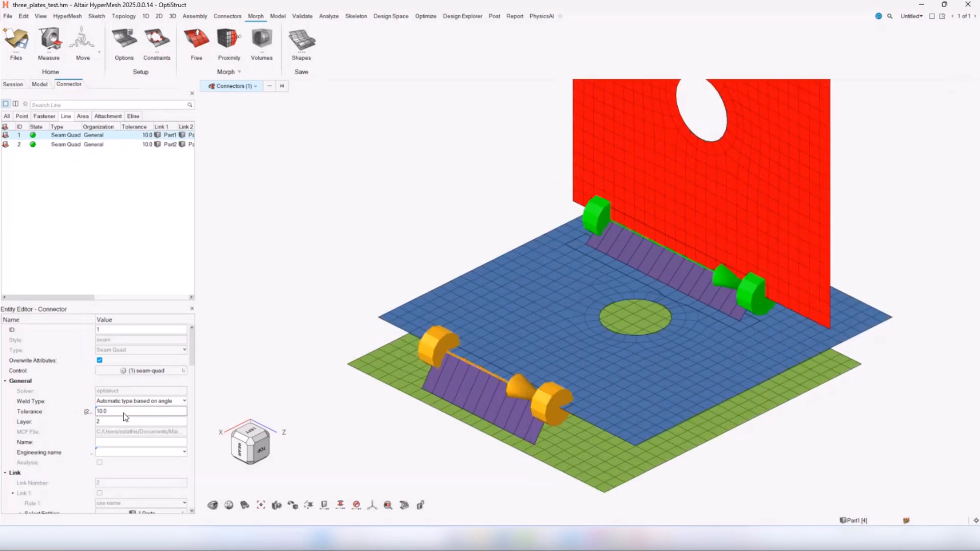
left_click(184, 400)
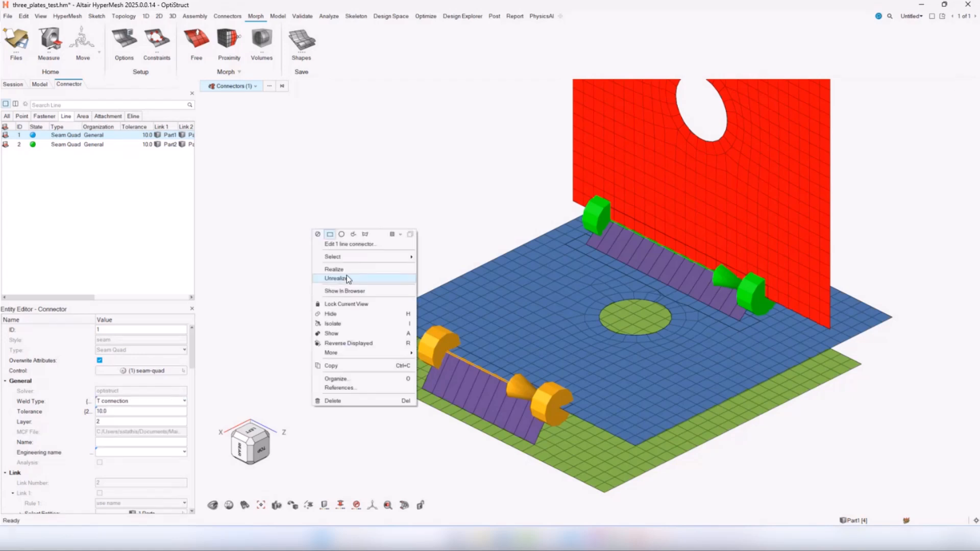
left_click(338, 278)
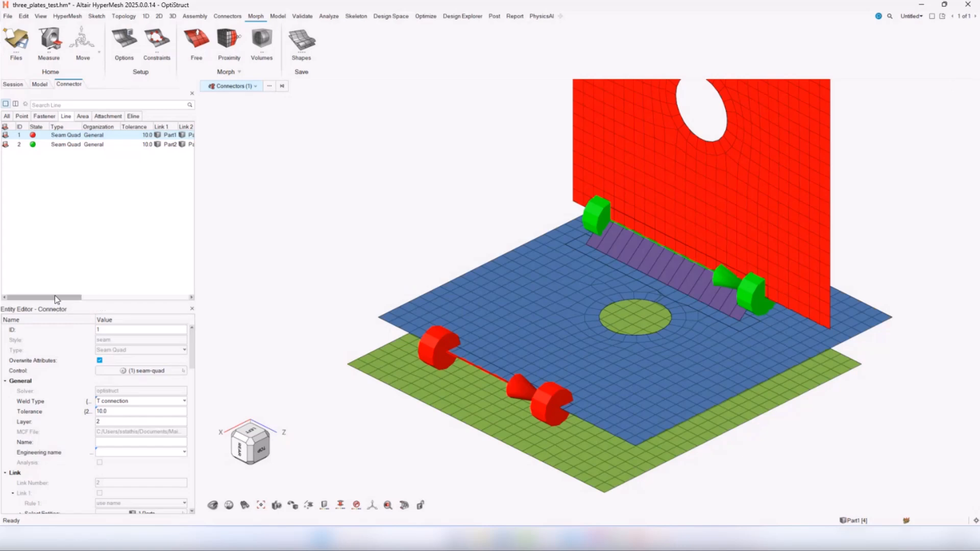
scroll("right", 3)
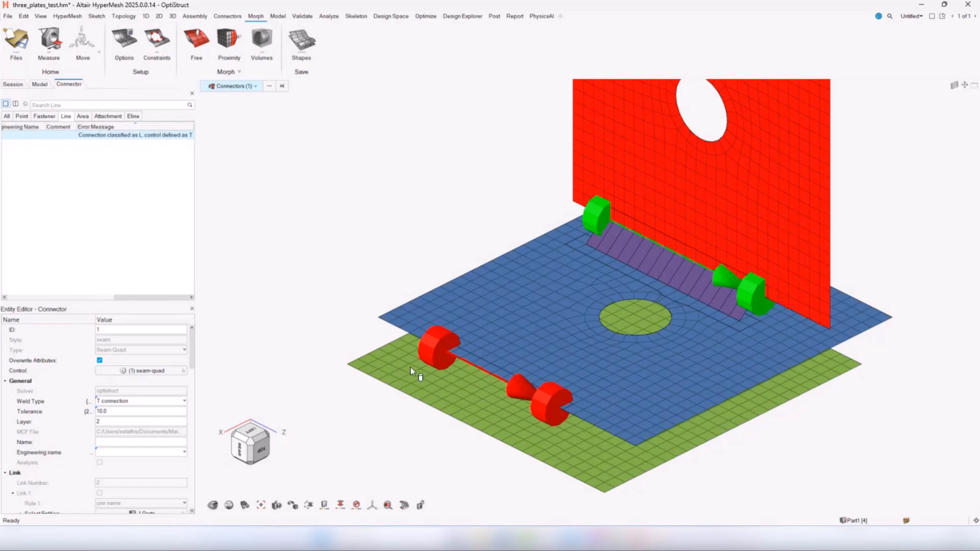
left_click(135, 135)
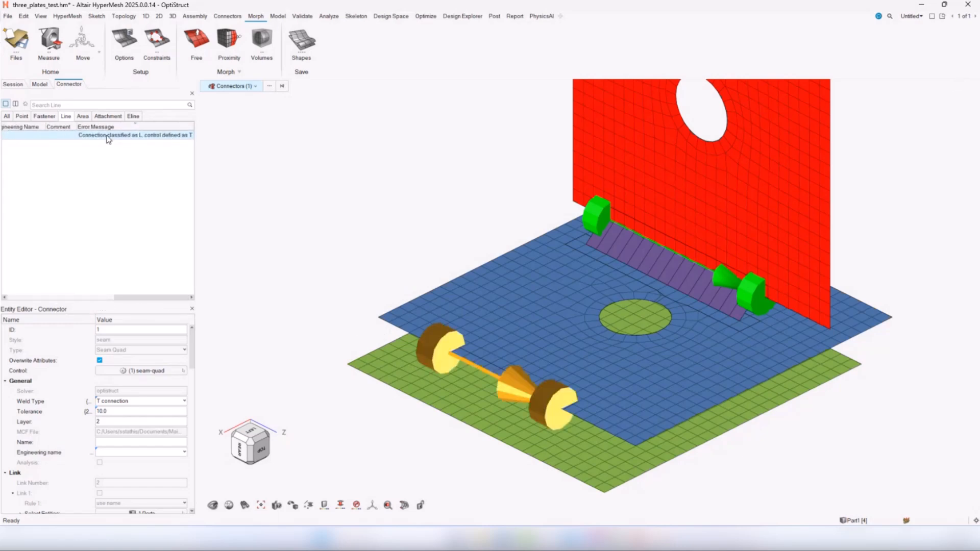
mouse_move(135, 135)
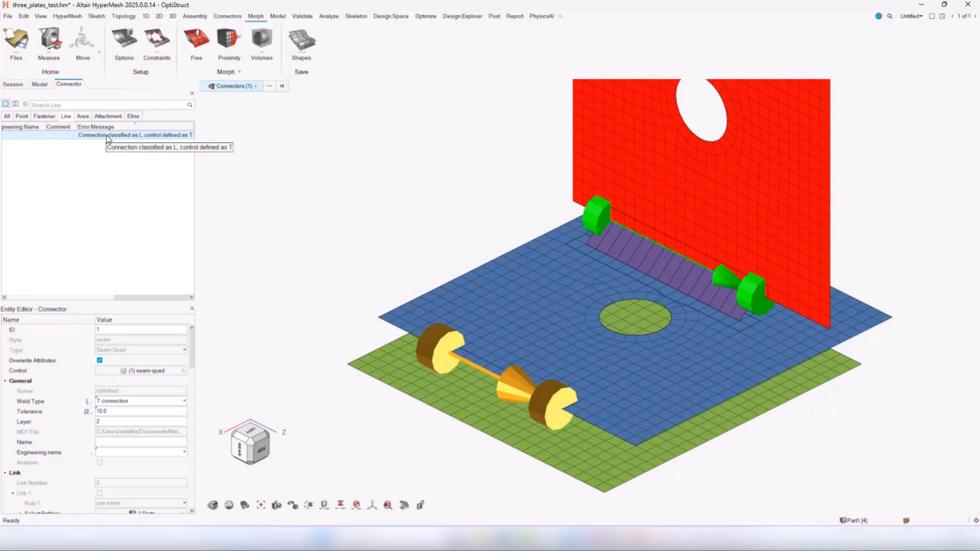
mouse_move(452, 370)
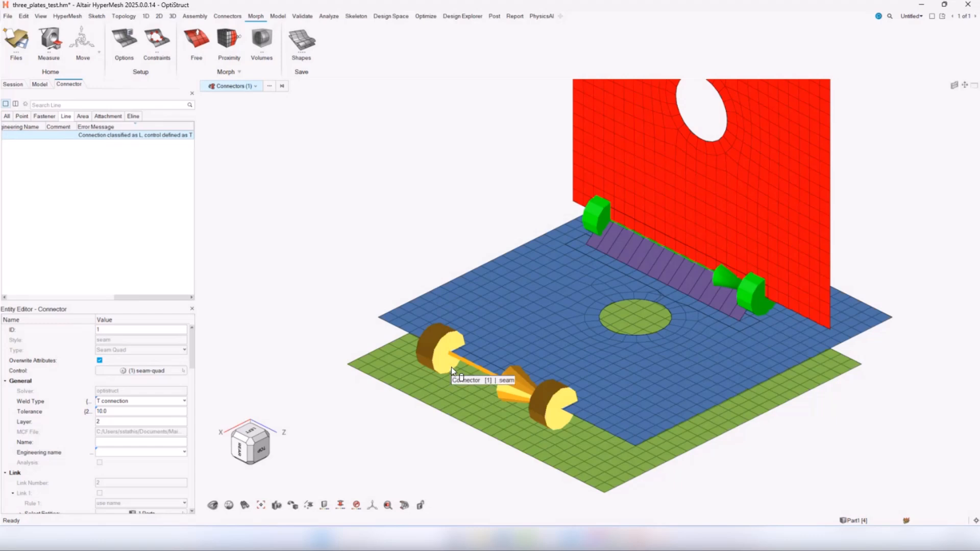
mouse_move(442, 375)
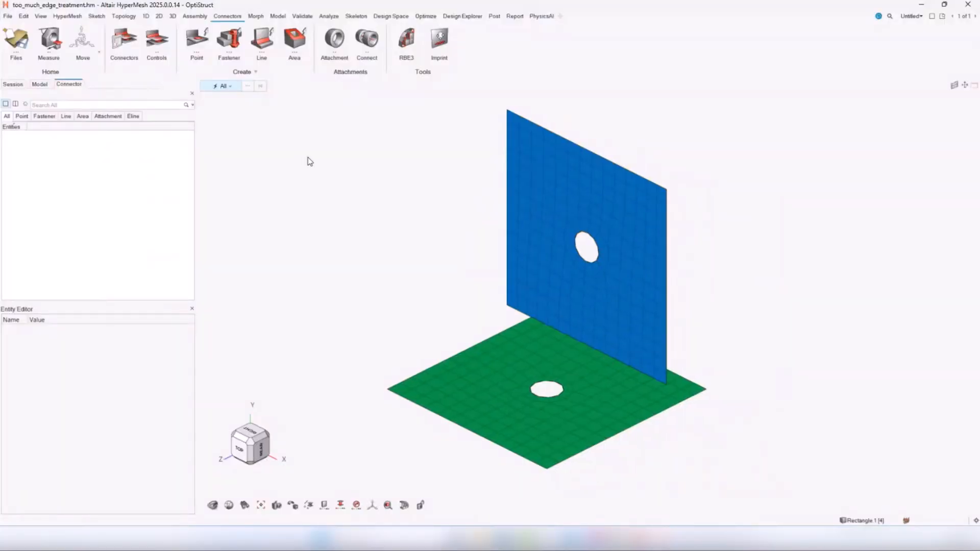
mouse_move(313, 159)
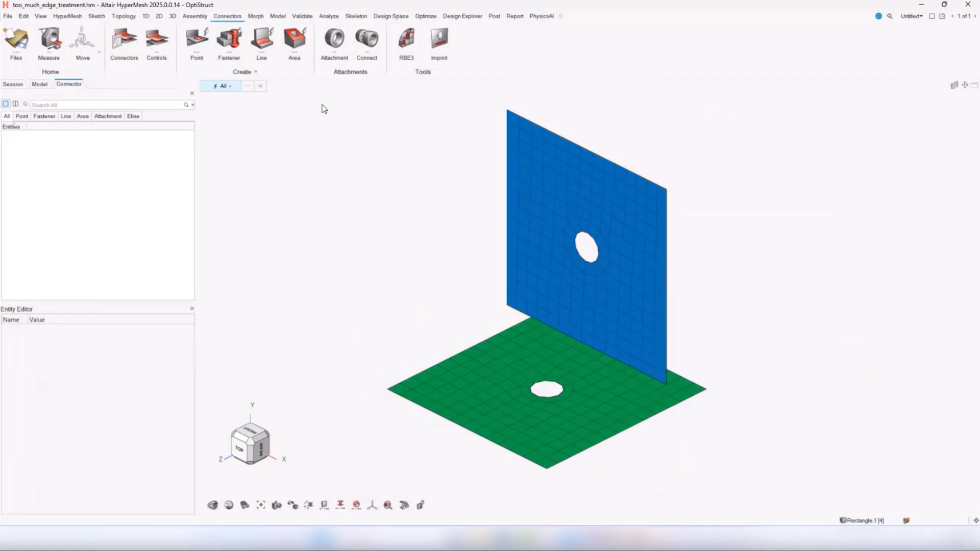
Create a line connector on the shared plate edge using connectorcontrol1.
left_click(261, 43)
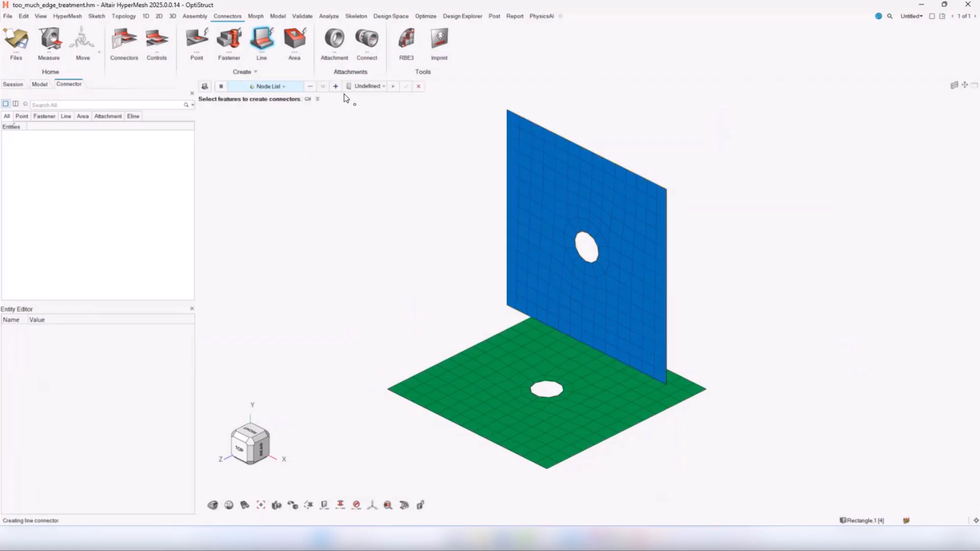
left_click(268, 86)
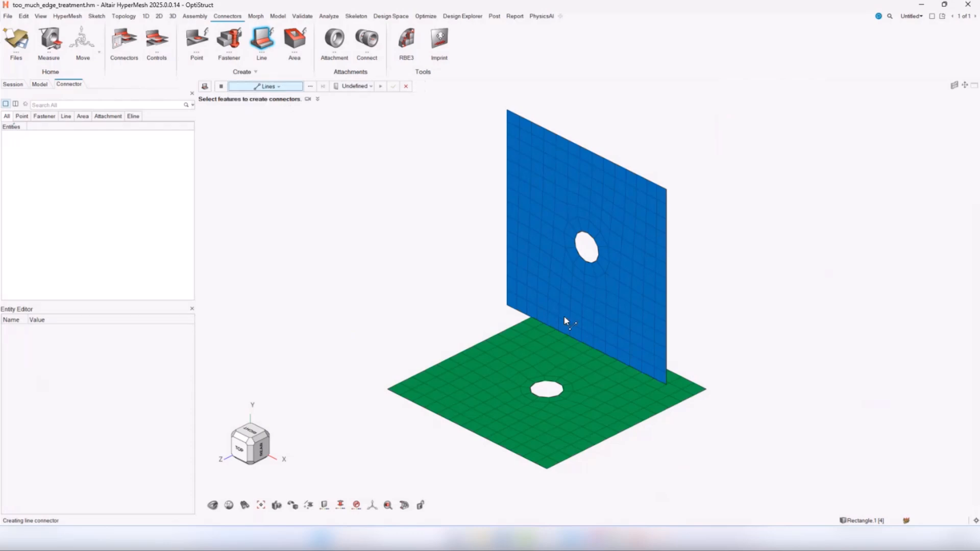
left_click(355, 86)
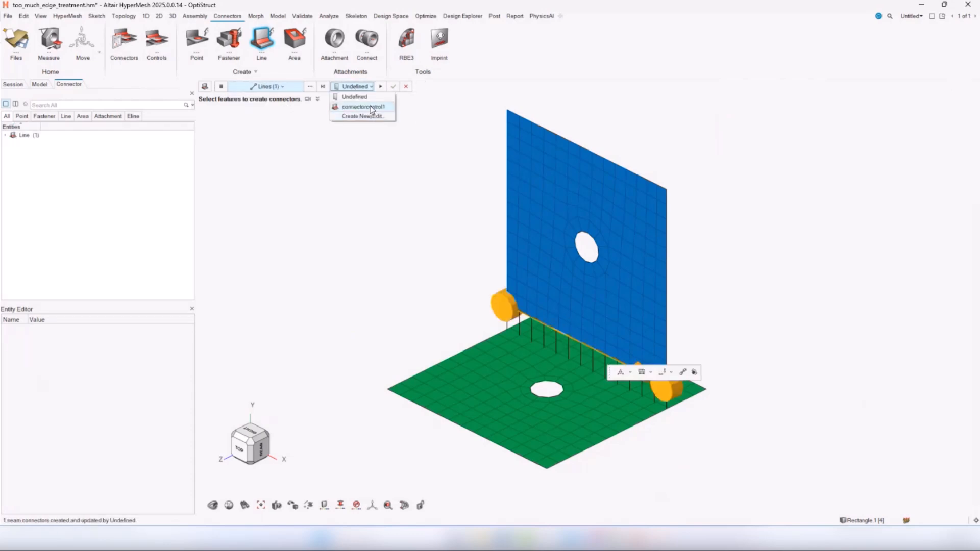
left_click(363, 106)
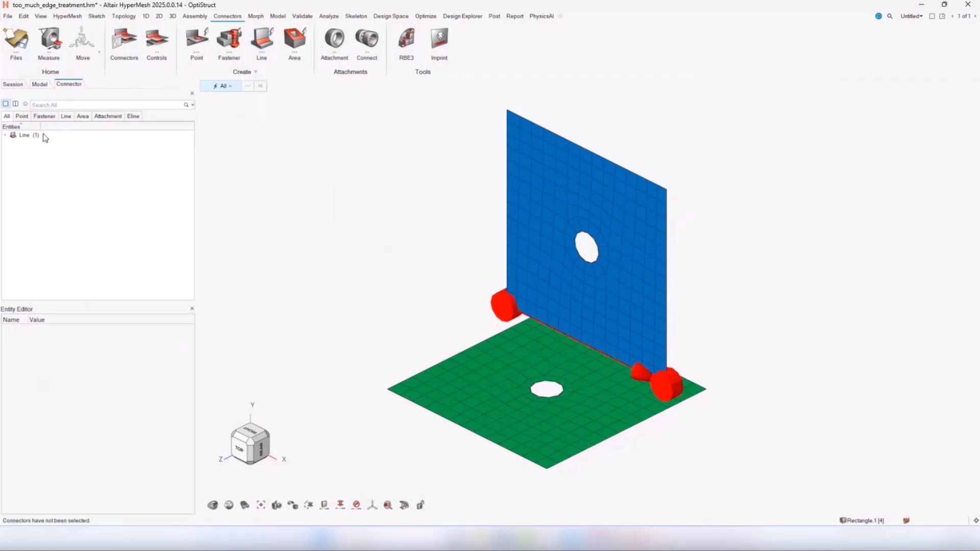
Adjust the connector's Edge Treatment in the Entity Editor and realize it successfully.
left_click(24, 135)
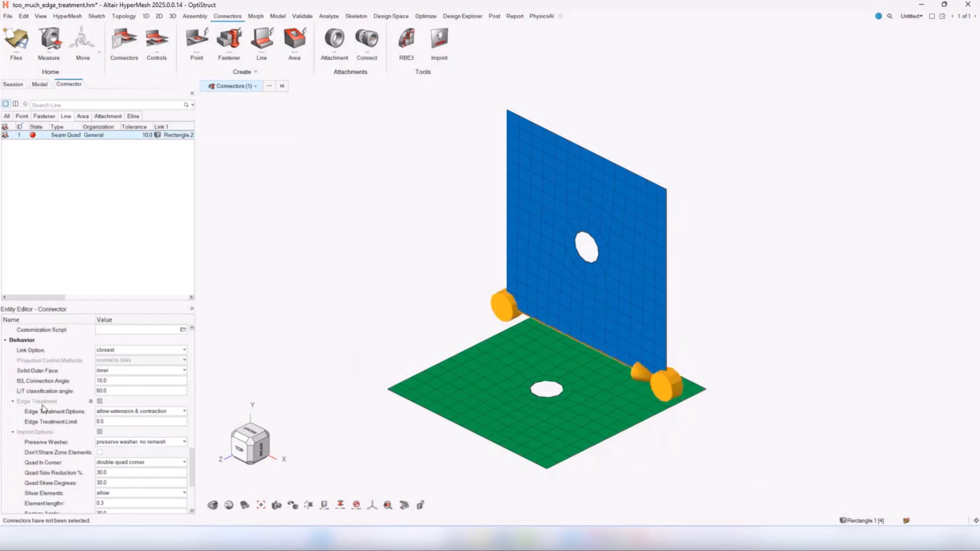
scroll("down", 3)
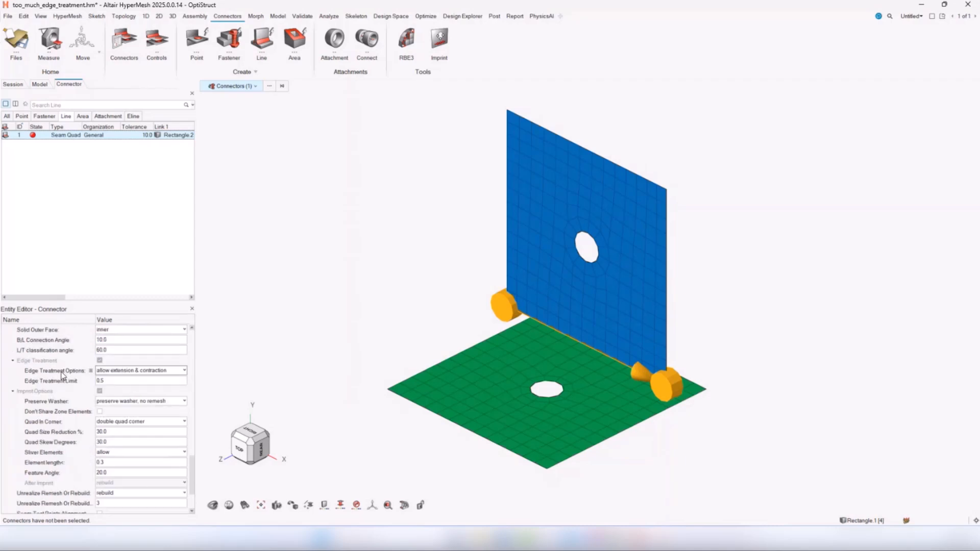
left_click(138, 380)
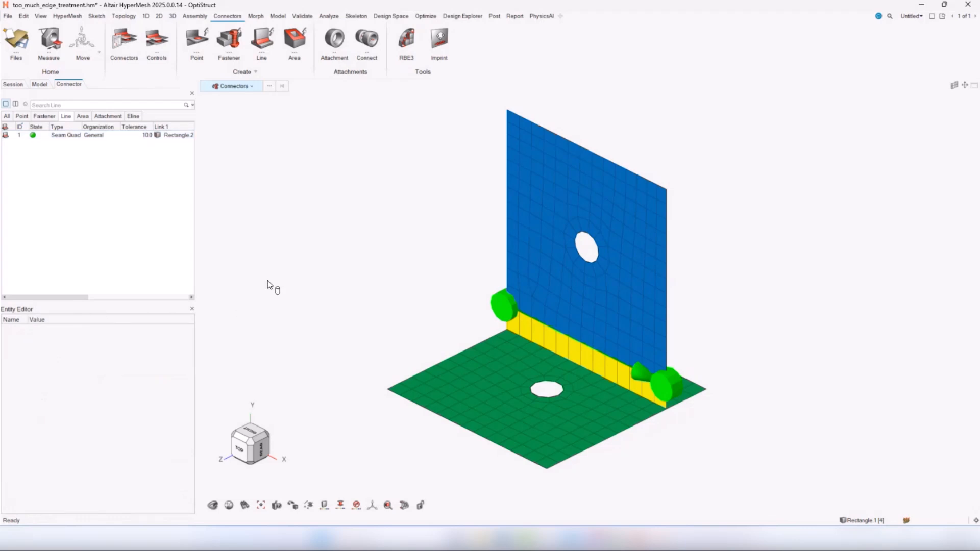
mouse_move(267, 283)
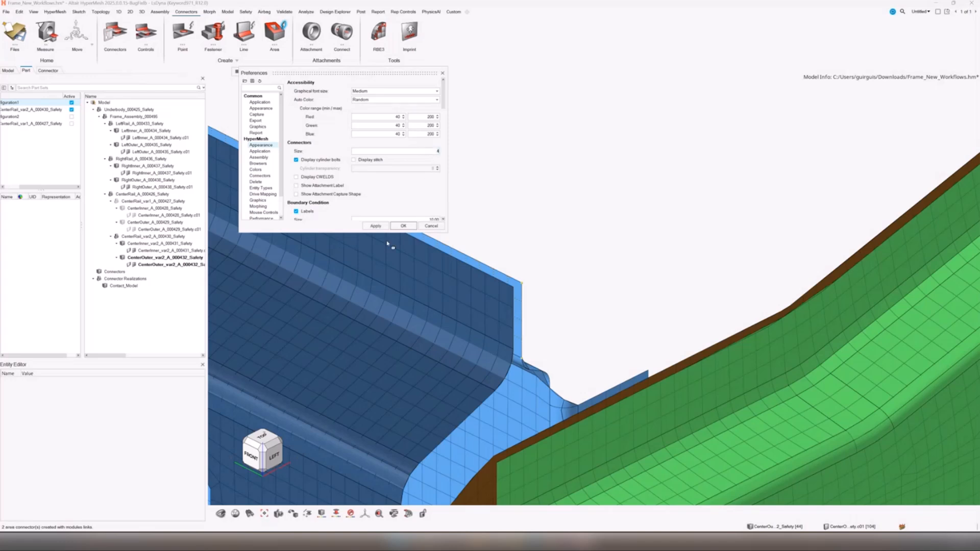
Apply the connector display preferences with OK.
left_click(404, 225)
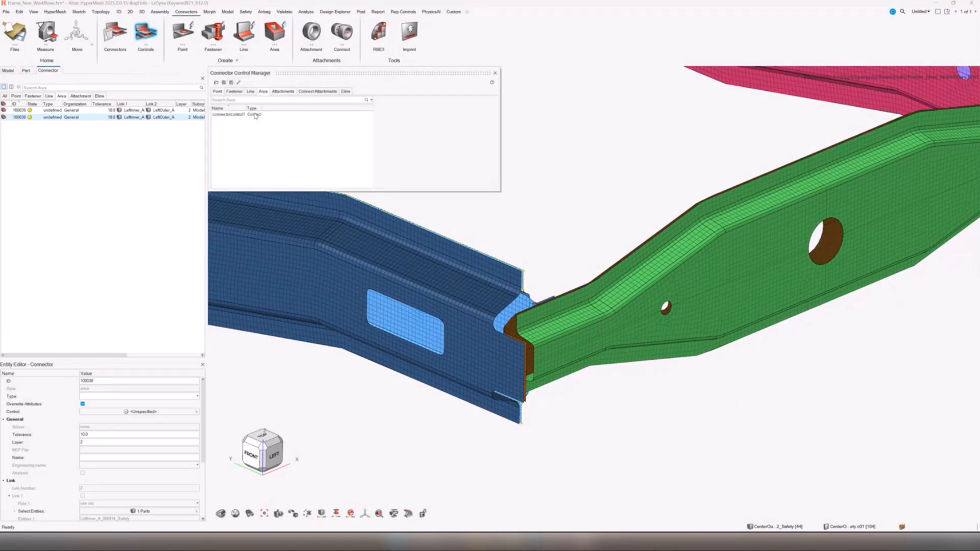
Review connectorcontrol1's Contact properties in the Connector Control Manager and close it.
left_click(236, 114)
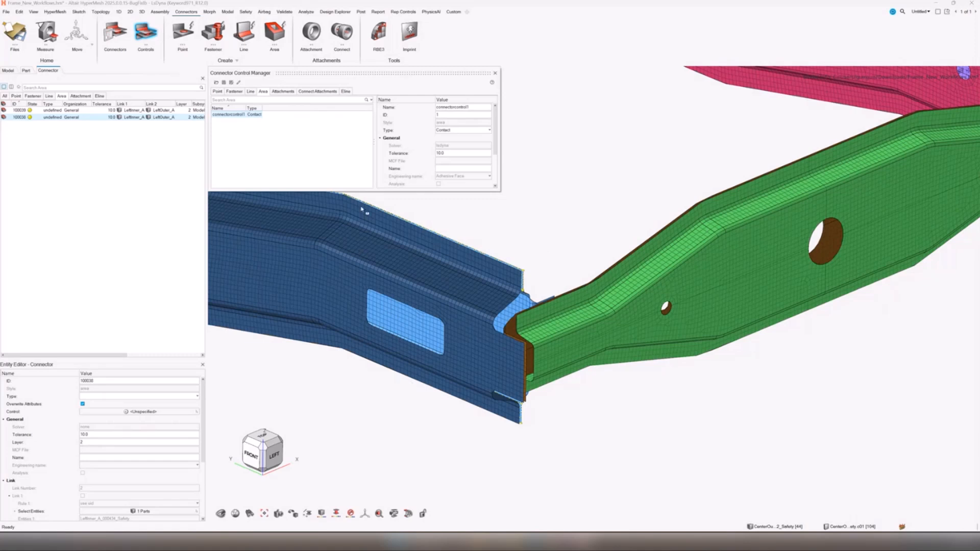
mouse_move(386, 232)
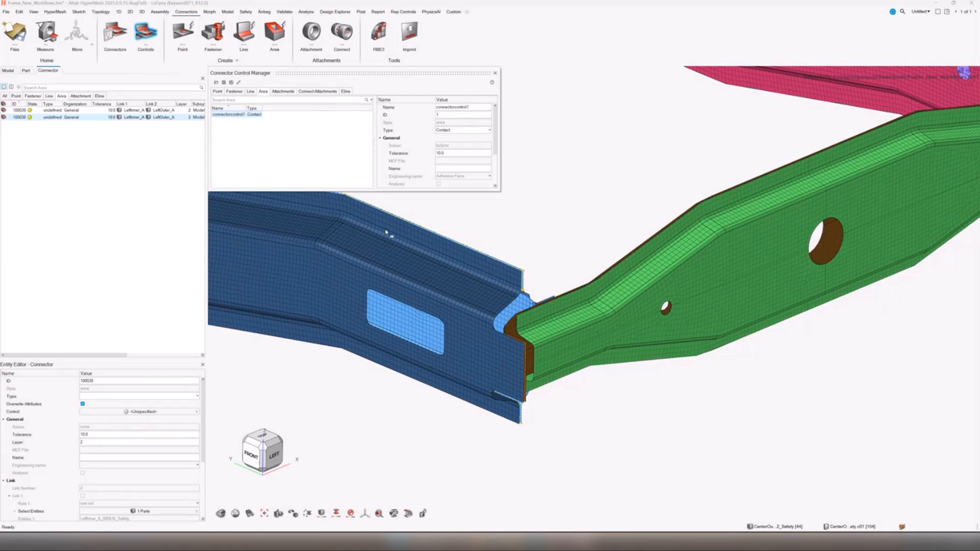
left_click(463, 154)
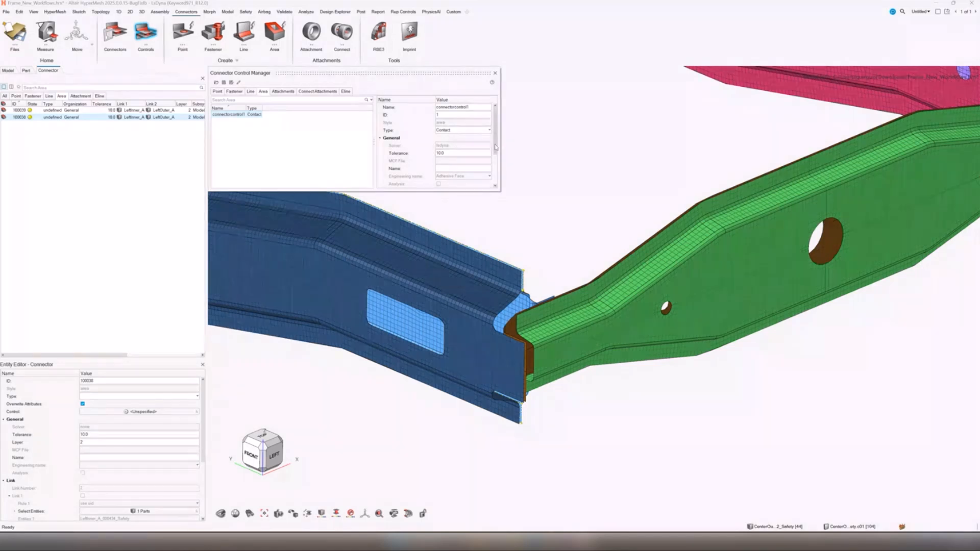
scroll("down", 3)
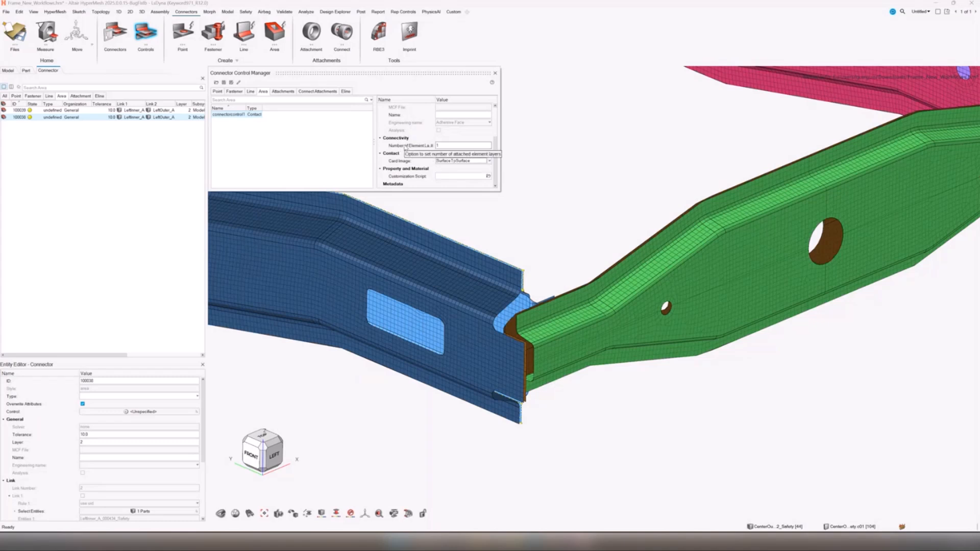
mouse_move(495, 76)
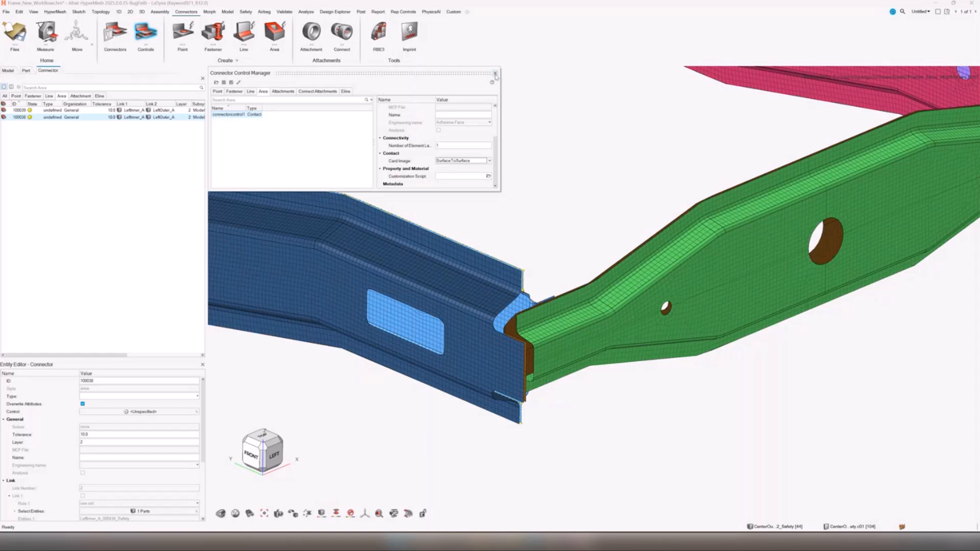
left_click(495, 75)
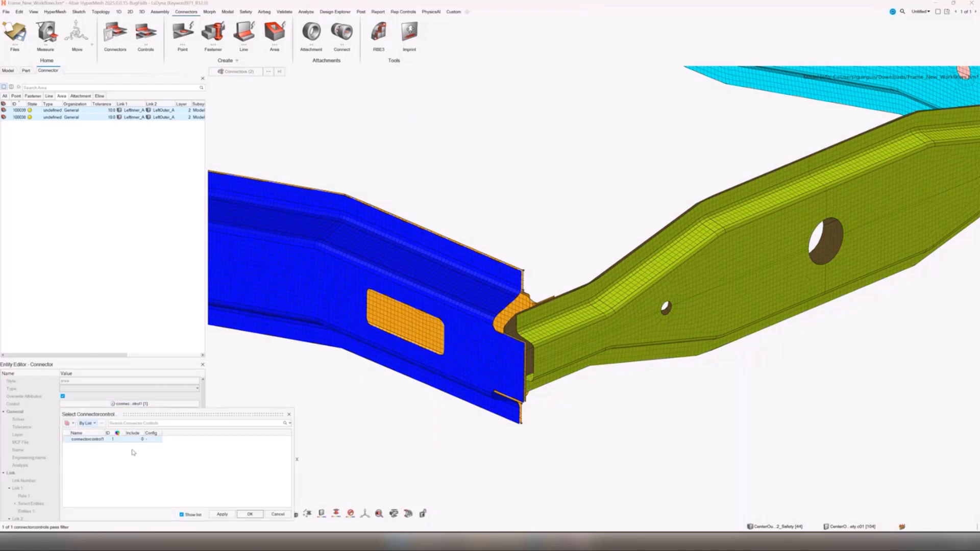
Assign connectorcontrol1 to both area connectors and realize them as Contact connectors.
left_click(250, 513)
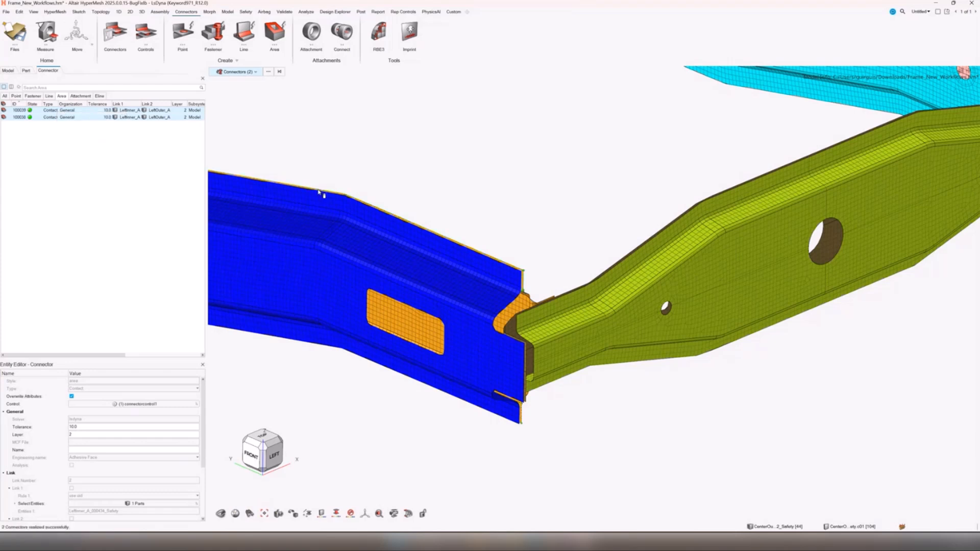
left_click(8, 71)
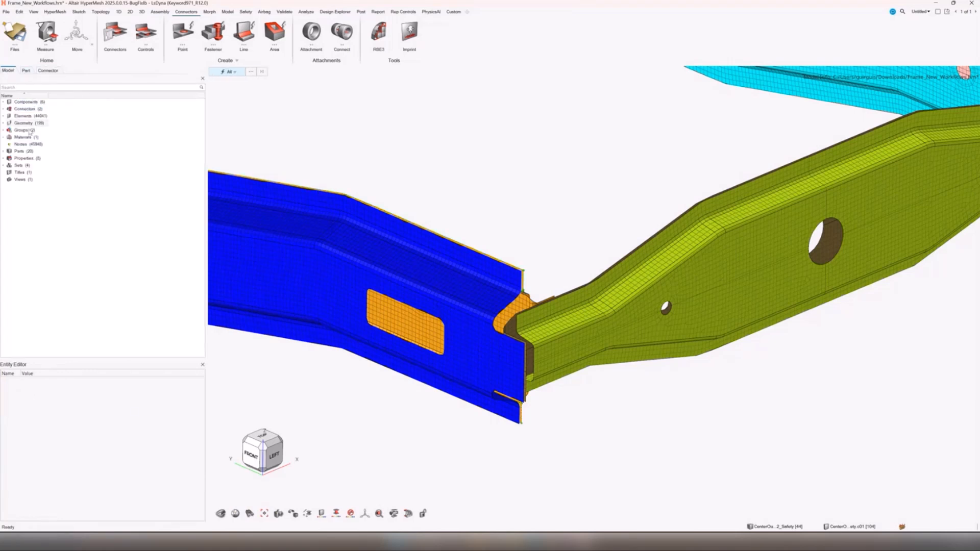
right_click(24, 130)
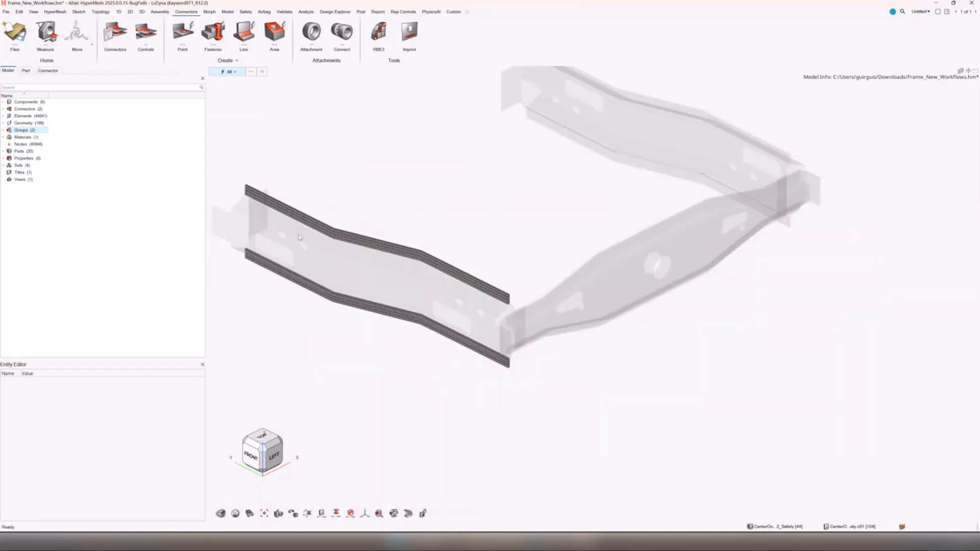
right_click(23, 130)
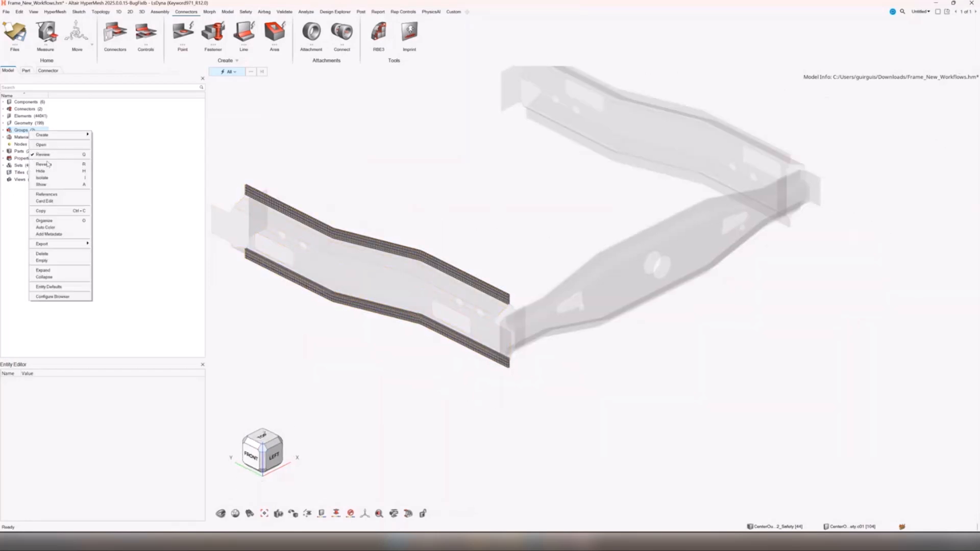
left_click(43, 154)
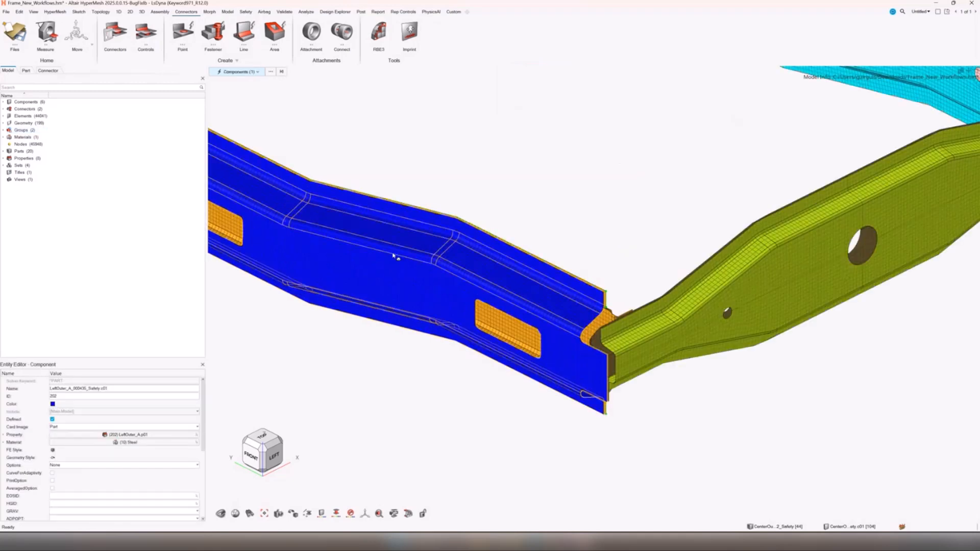
mouse_move(360, 167)
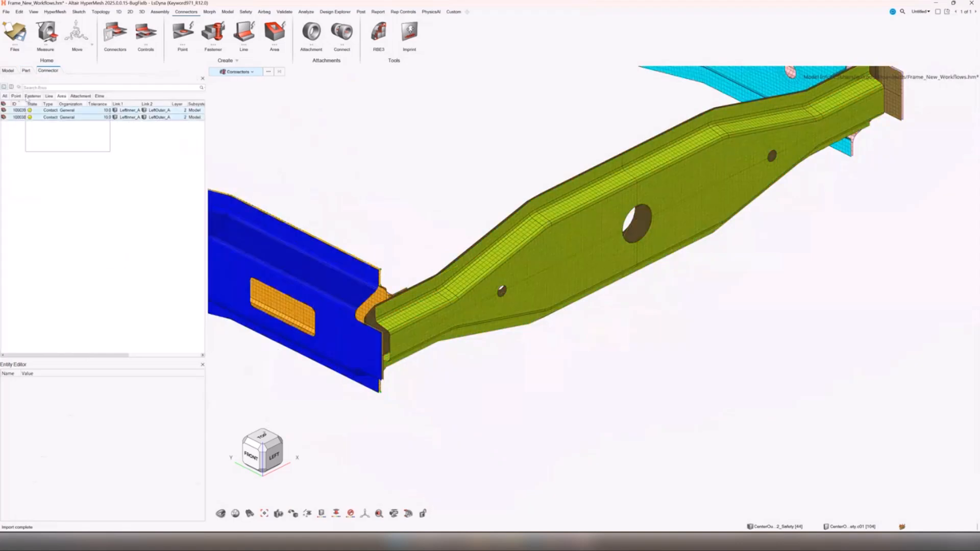
Realize both contact connectors, isolate the contact Groups in the Model browser, then restore the full model.
right_click(50, 110)
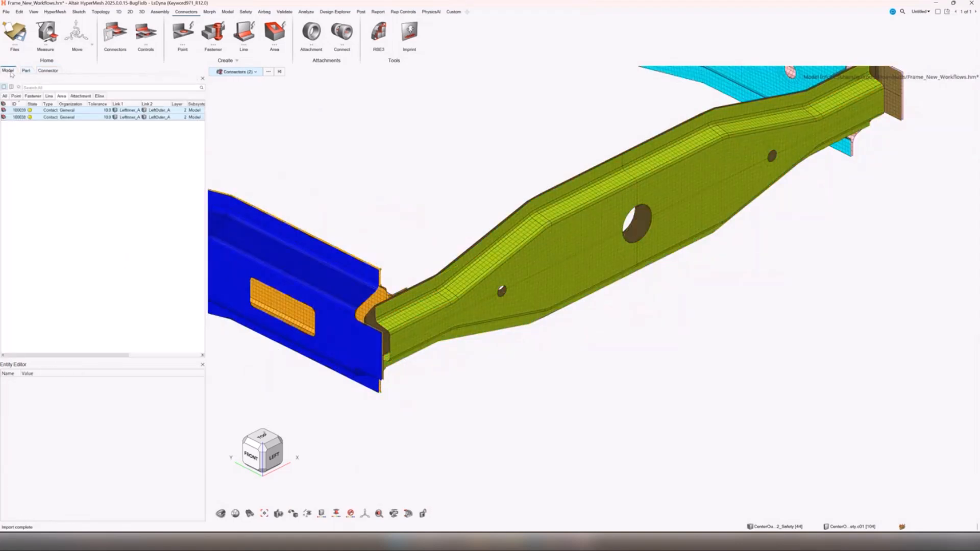
left_click(48, 70)
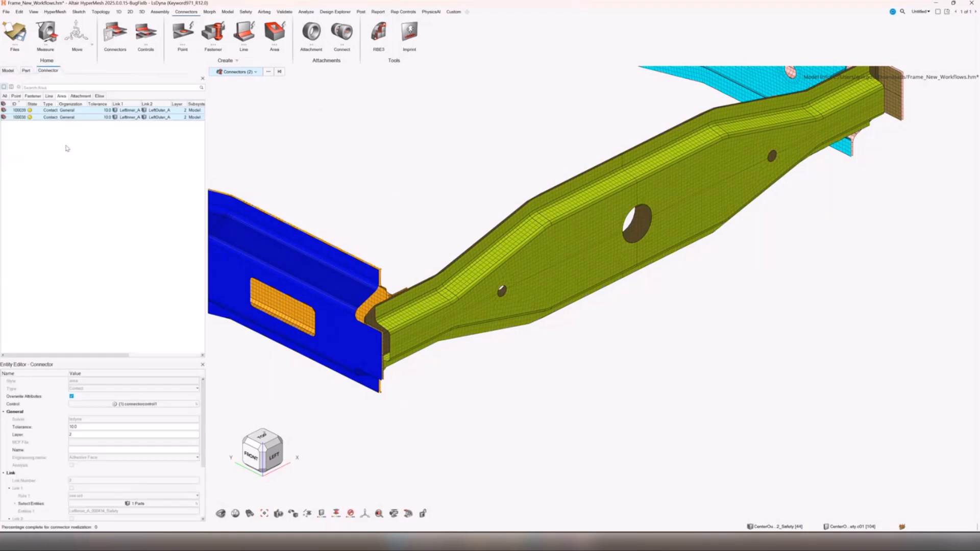
left_click(9, 71)
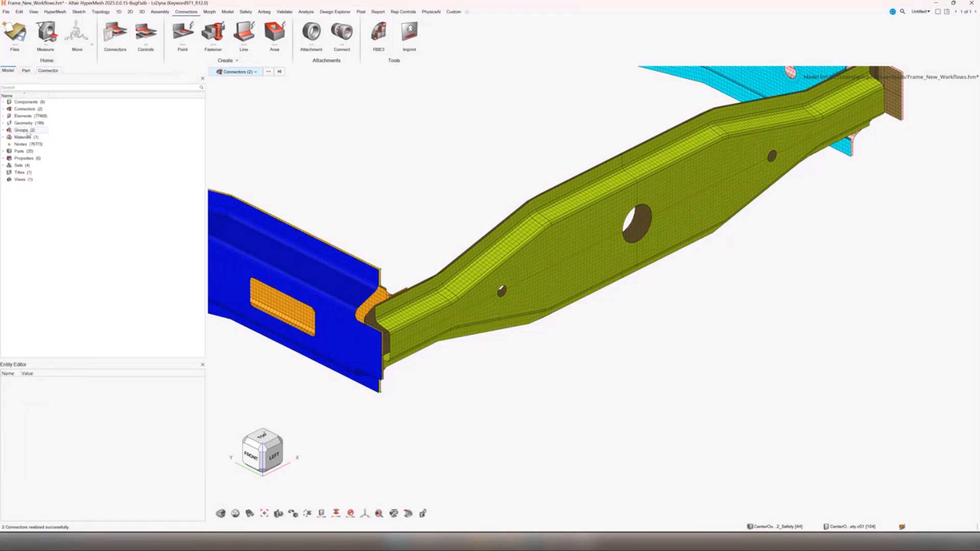
left_click(23, 129)
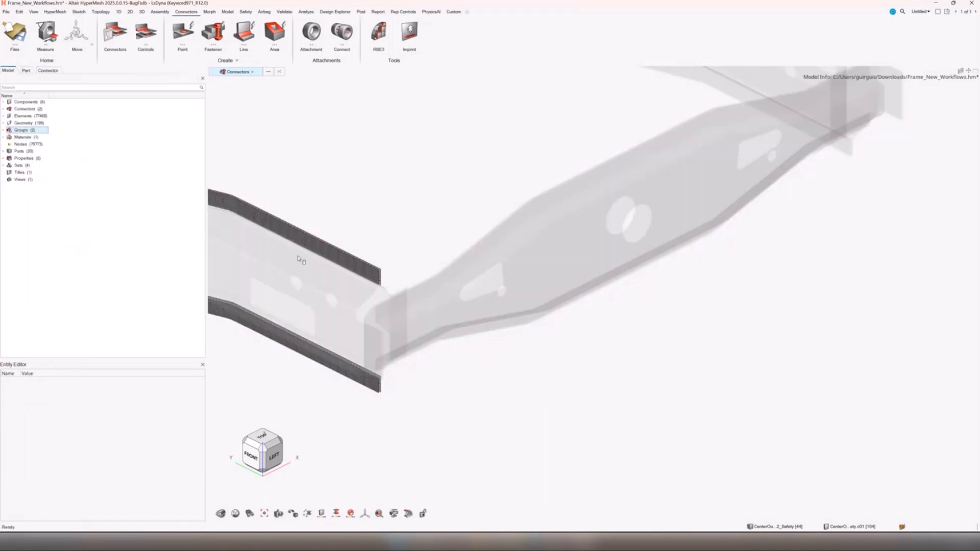
right_click(410, 164)
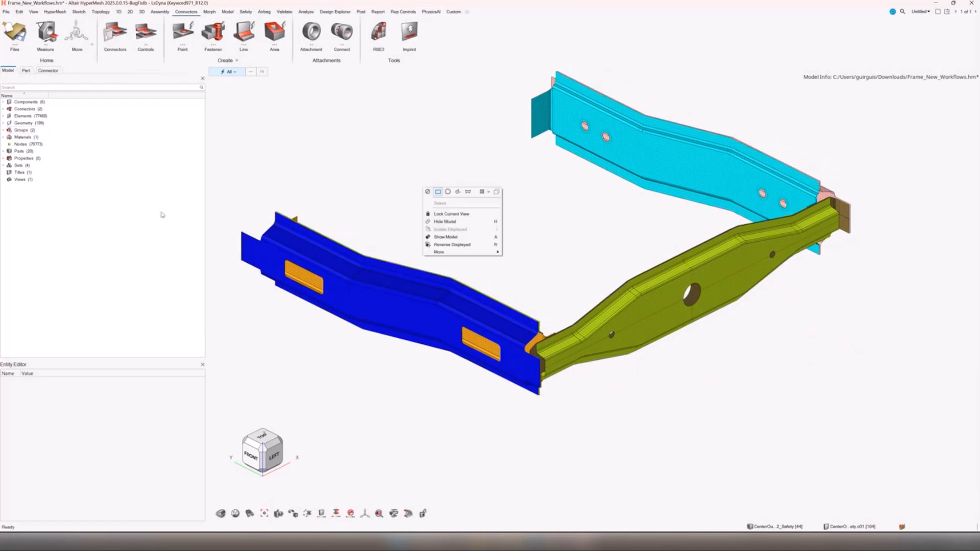
Show the whole frame model again and start the Attachment tool on the pink rail.
left_click(24, 129)
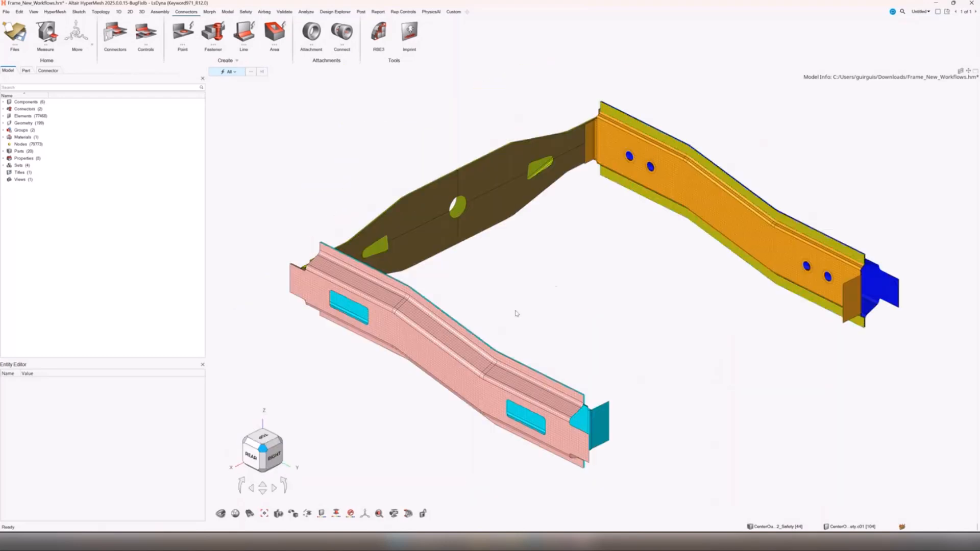
left_click(310, 36)
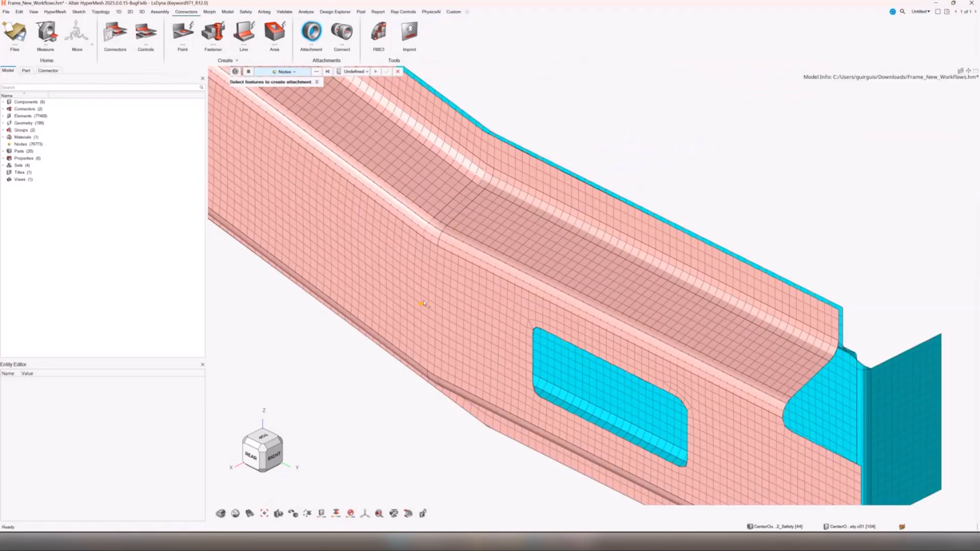
Define a new RigidSpider attachment on the picked rail node, capturing nodes by shape with a sphere.
left_click(355, 72)
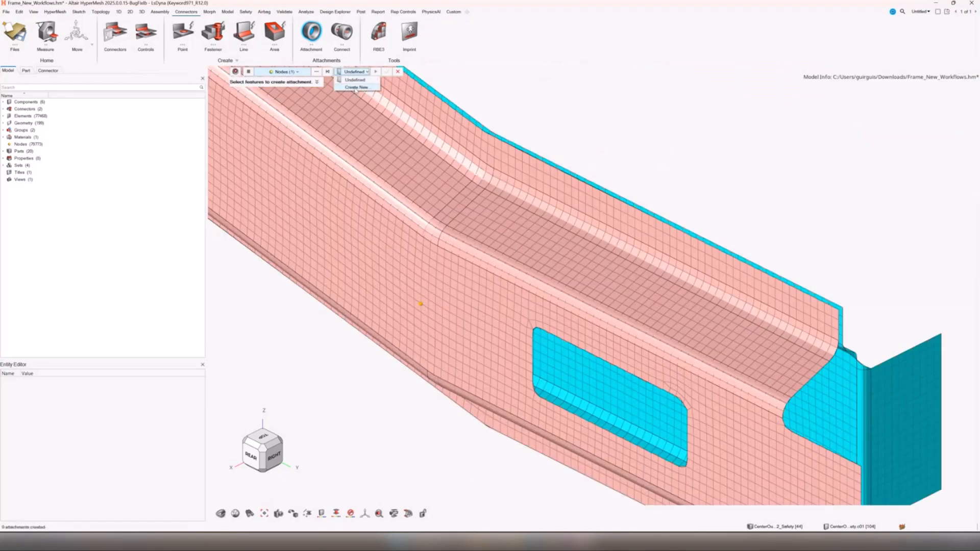
left_click(357, 87)
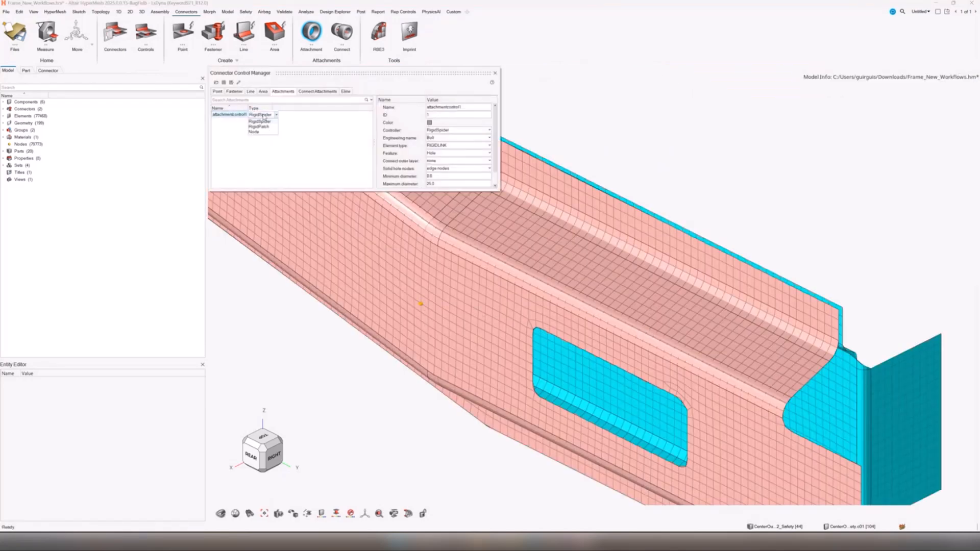
left_click(259, 121)
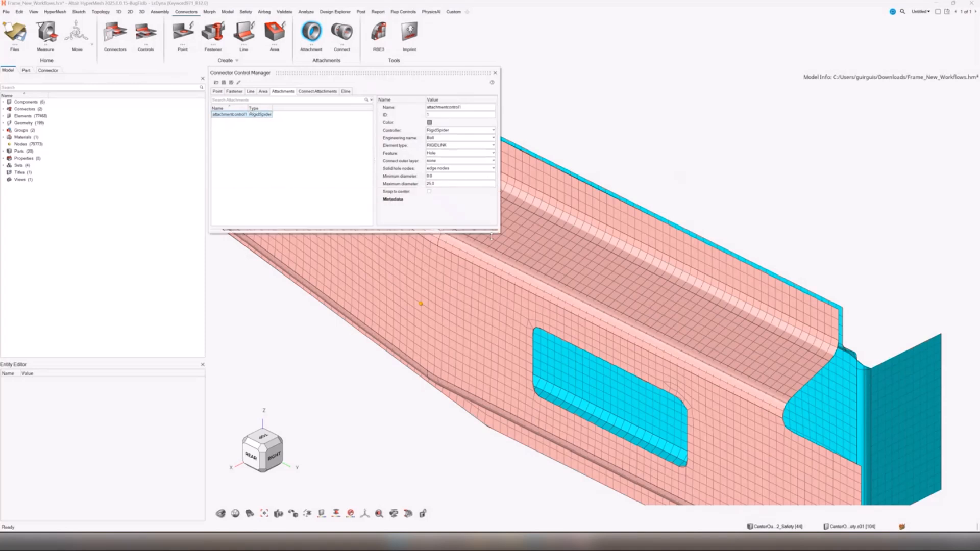
left_click(492, 168)
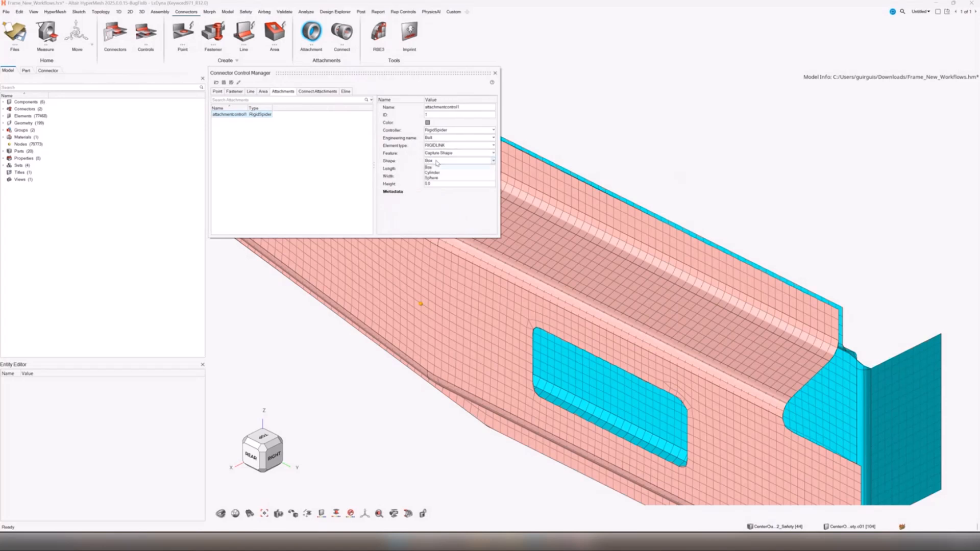
left_click(460, 160)
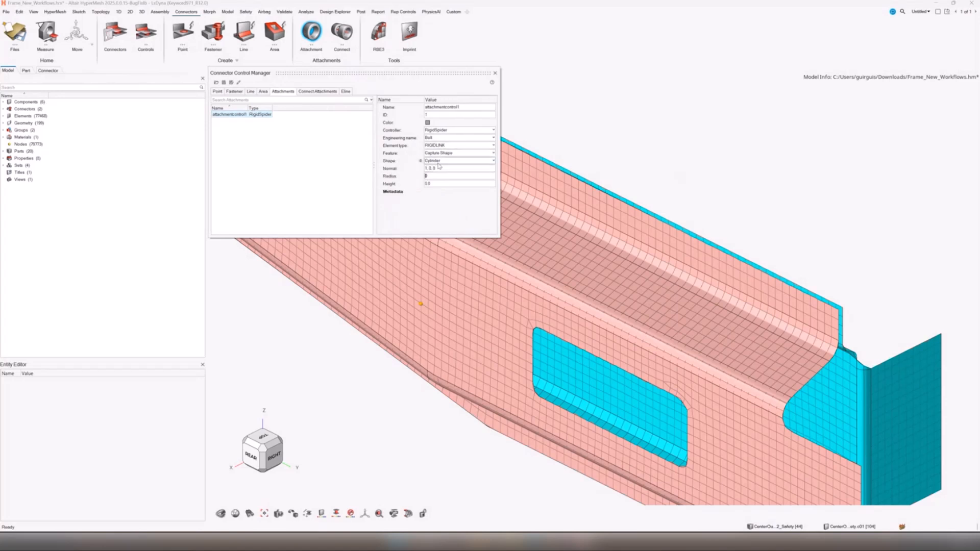
left_click(460, 160)
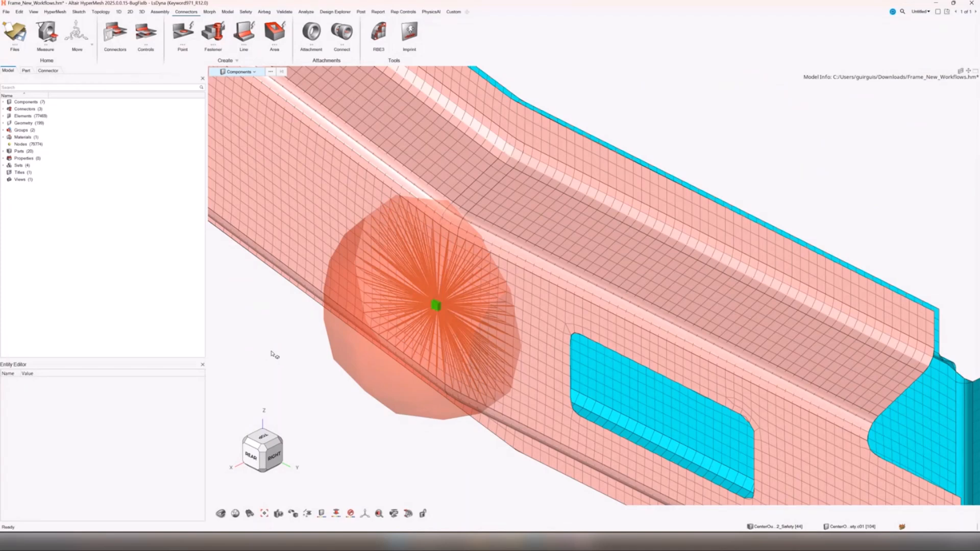
mouse_move(32, 483)
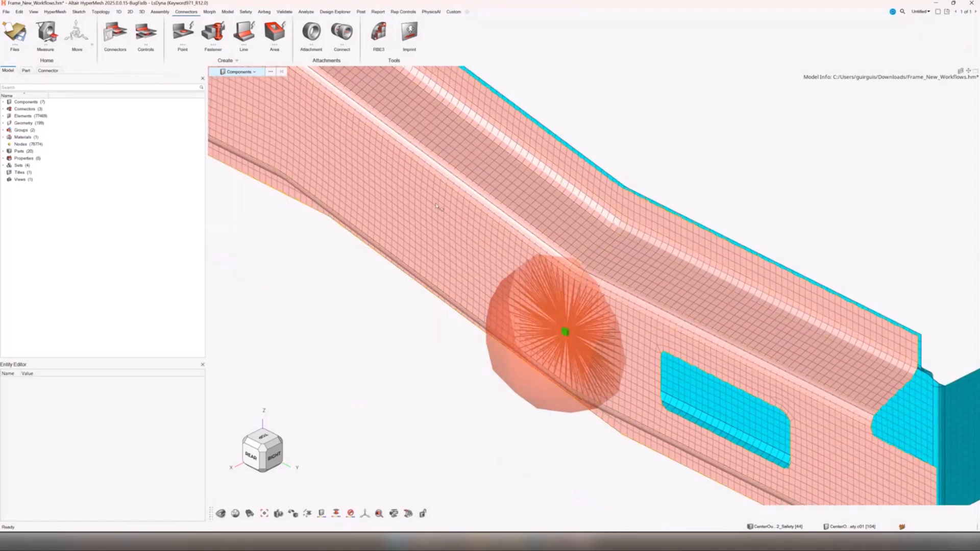
left_click(311, 35)
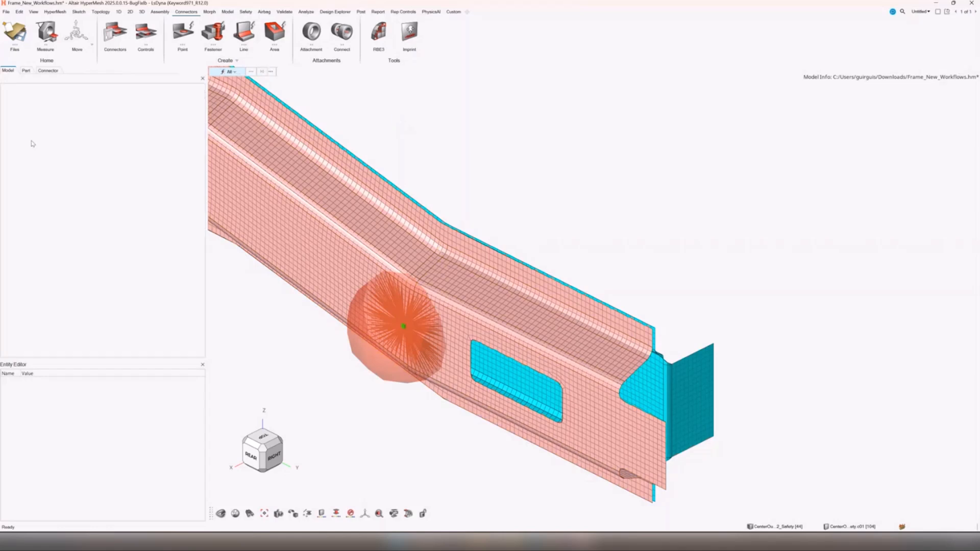
Review the two contact groups in the Groups browser, then start the Line connector tool.
left_click(73, 71)
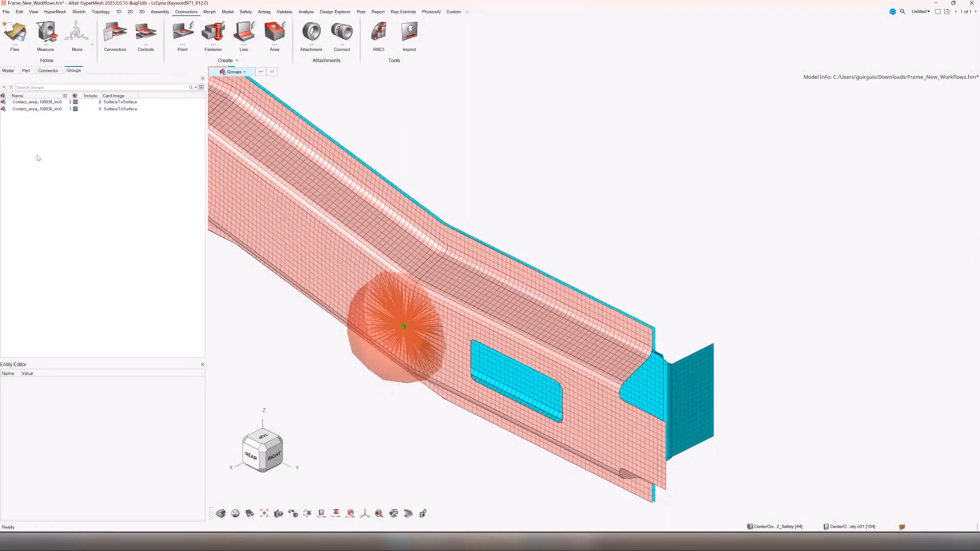
mouse_move(40, 165)
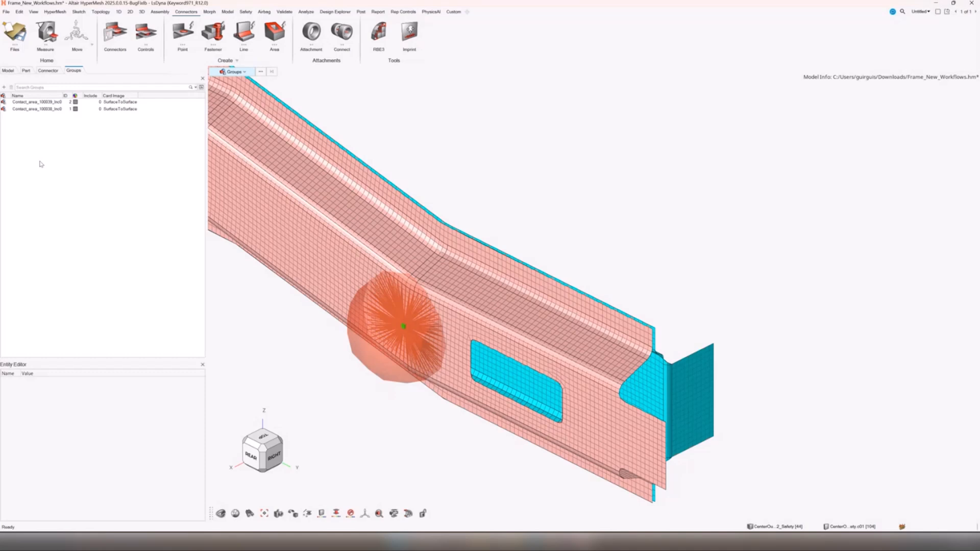
mouse_move(12, 161)
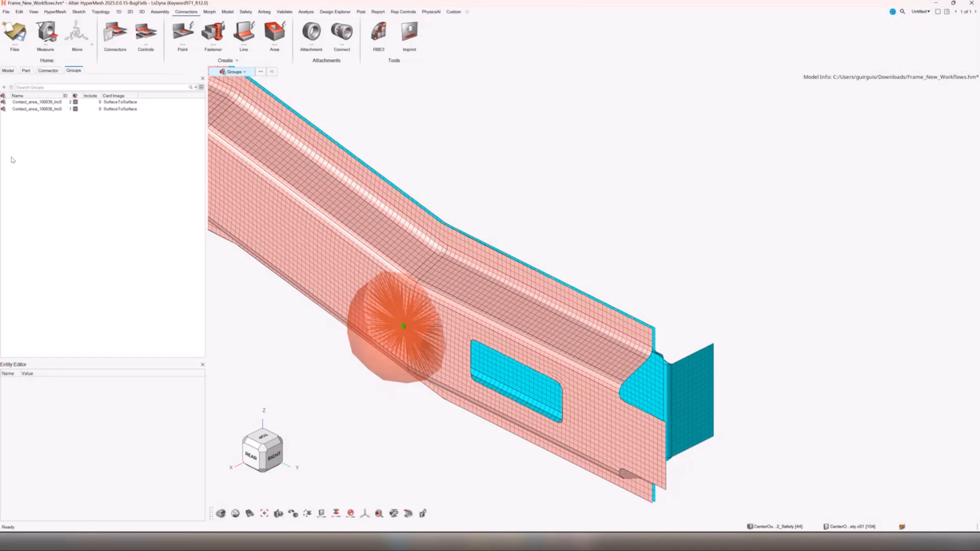
mouse_move(49, 173)
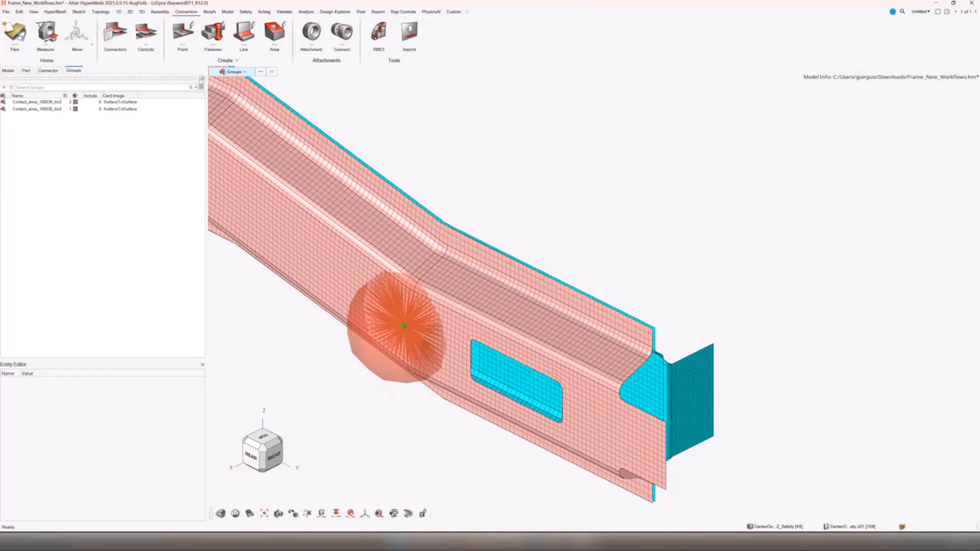
left_click(26, 70)
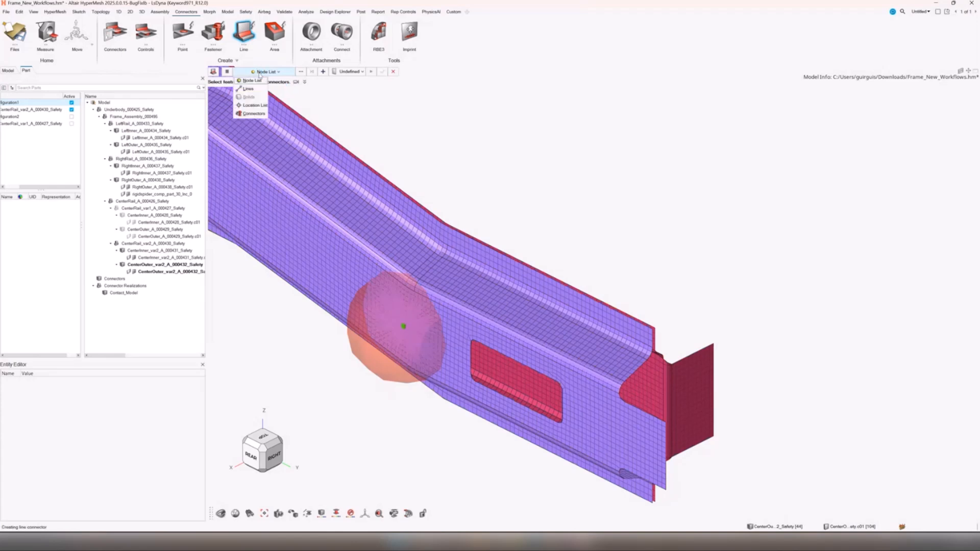
Create a Contact-type line connector with a SurfaceToSurface card along the rail's upper flange edge.
left_click(248, 88)
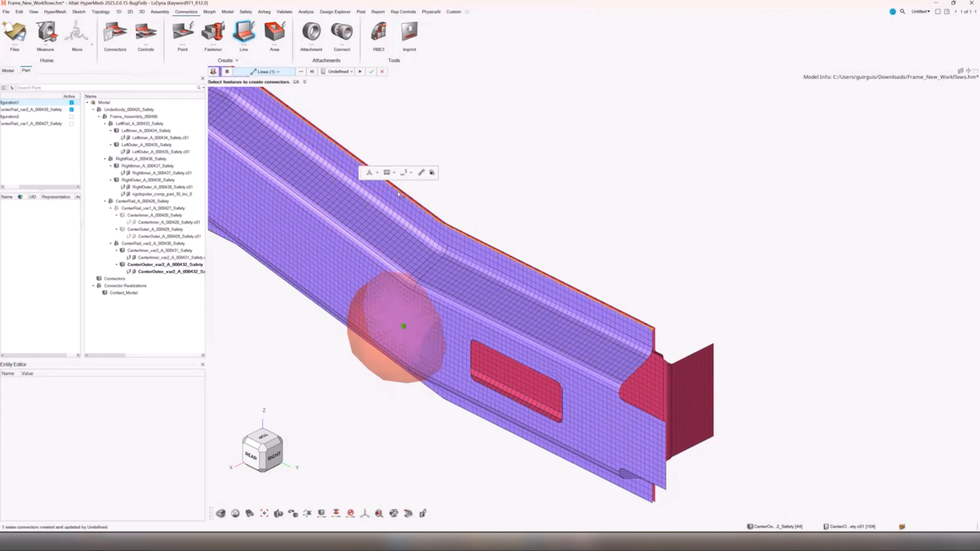
left_click(358, 71)
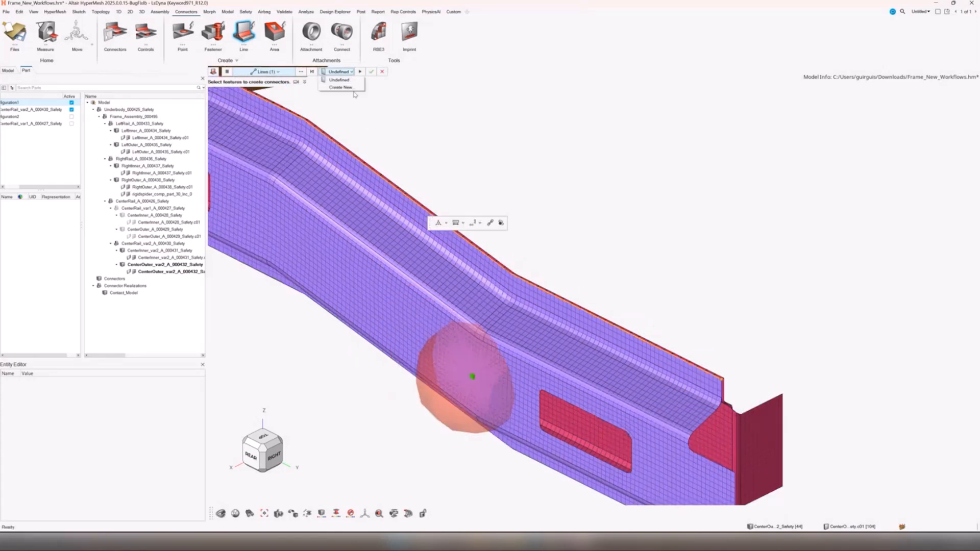
left_click(341, 88)
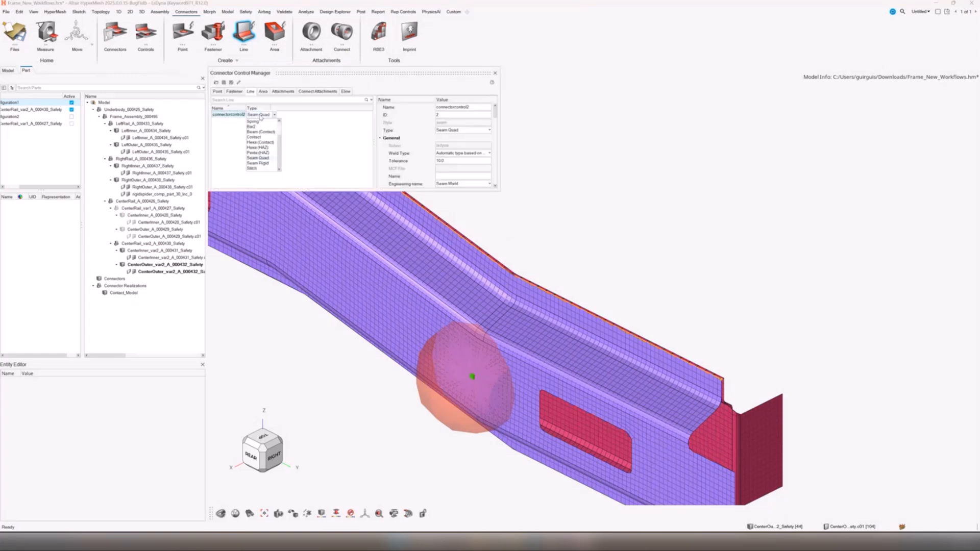
left_click(253, 137)
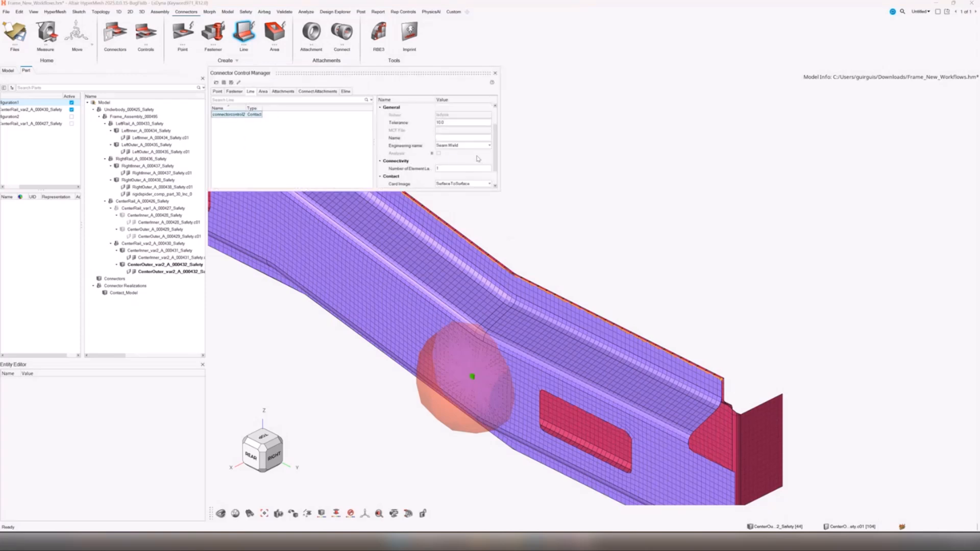
scroll("down", 3)
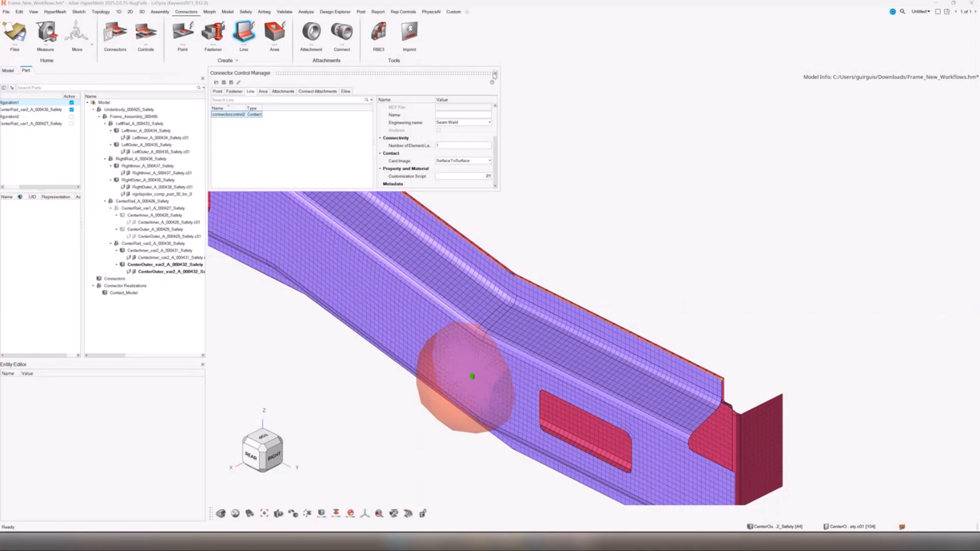
left_click(494, 73)
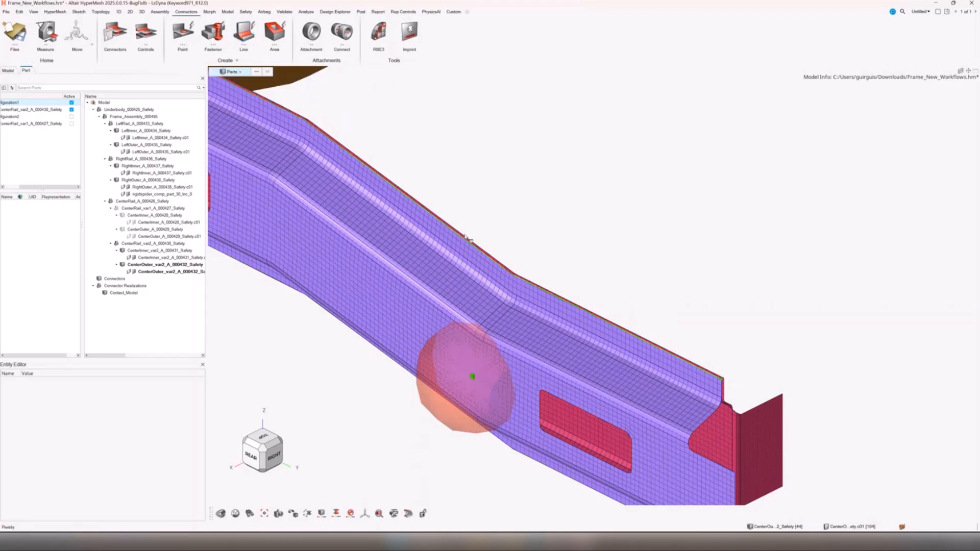
Isolate the new line contact group, then the first contact area group, in the Model browser.
left_click(8, 71)
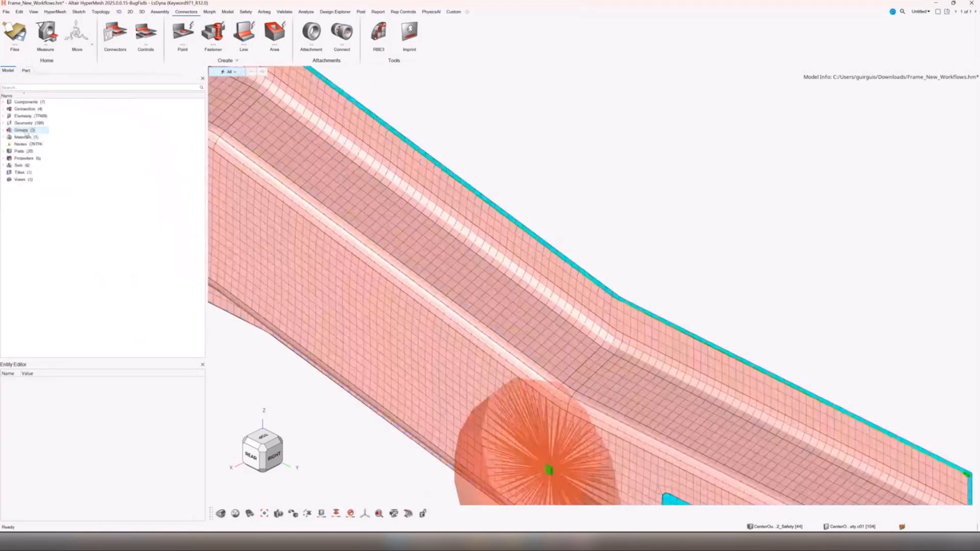
right_click(38, 116)
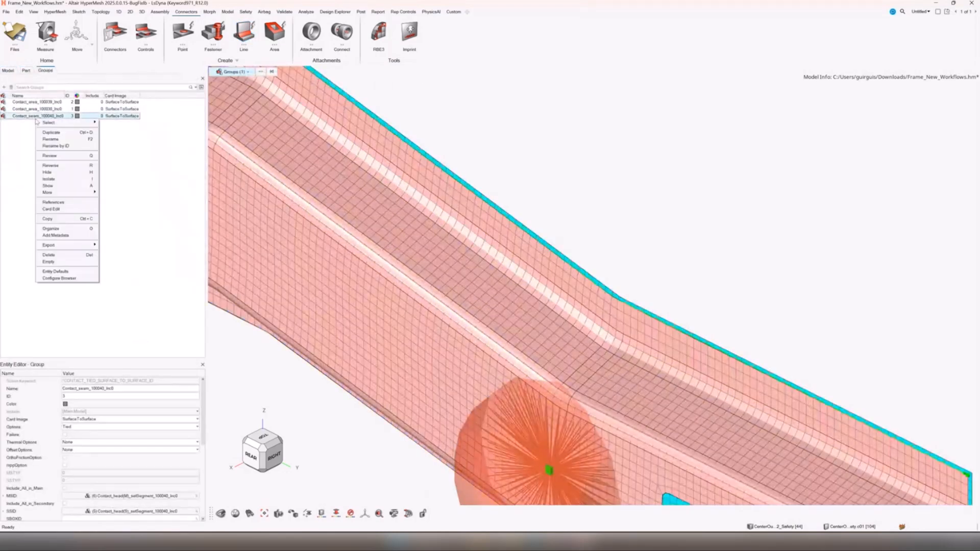
left_click(49, 179)
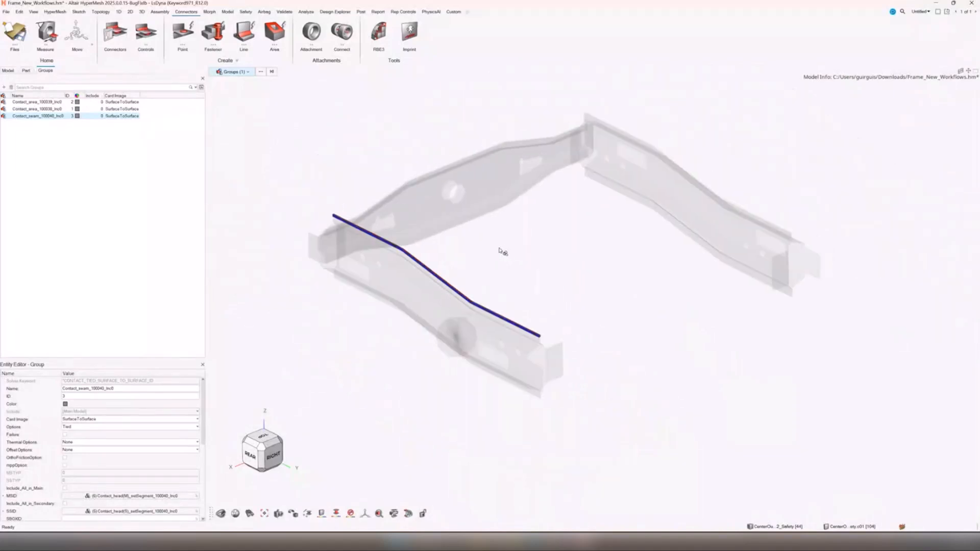
left_click(37, 108)
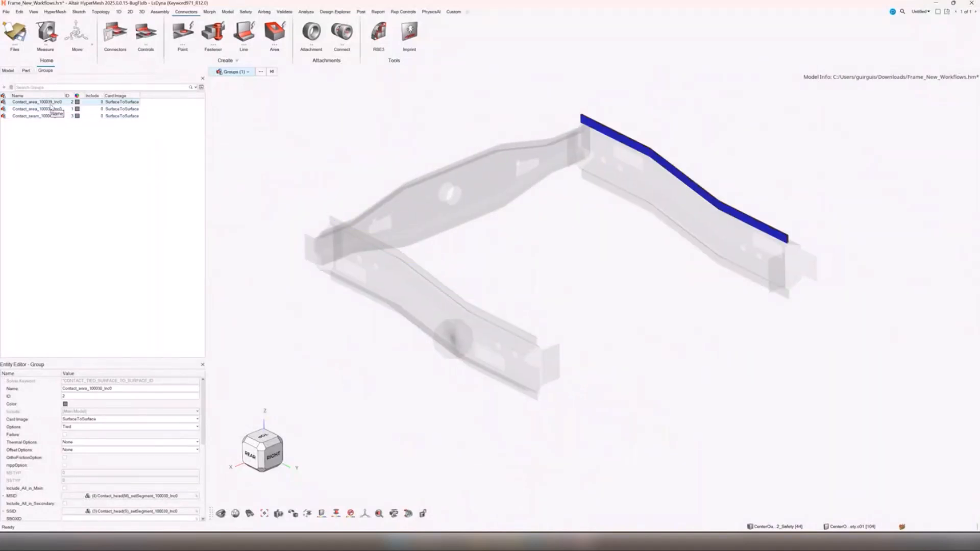